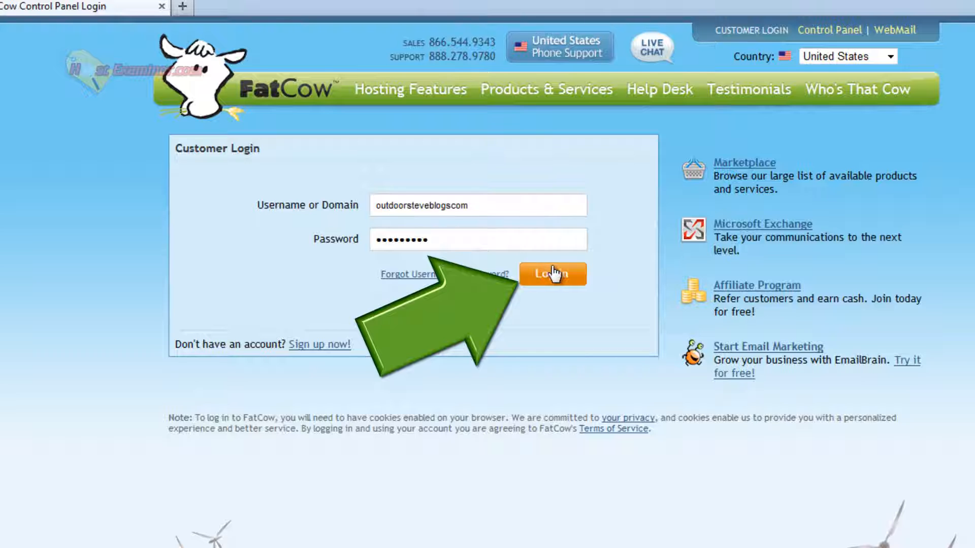
Sign in to the hosting account and go to MailCentral under the Email section
left_click(552, 273)
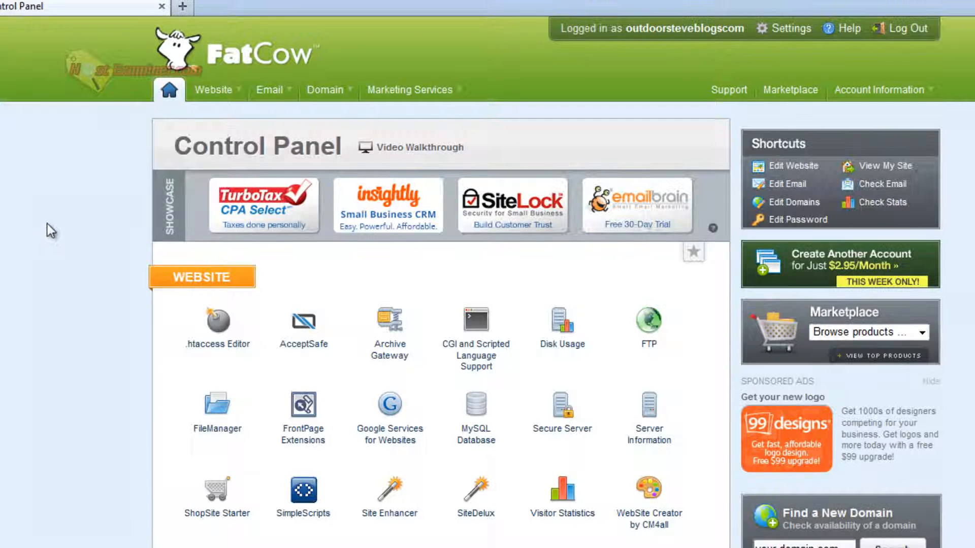
scroll("down", 3)
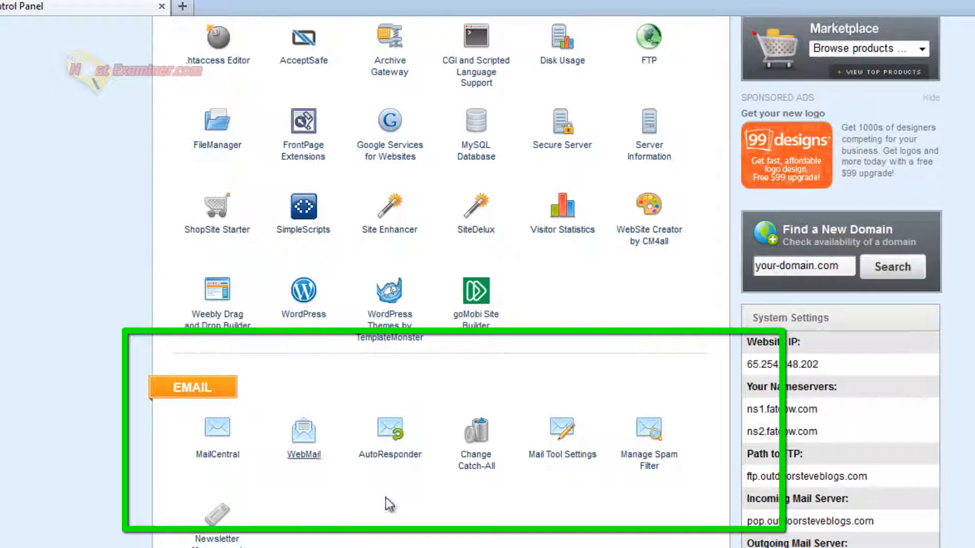
left_click(217, 431)
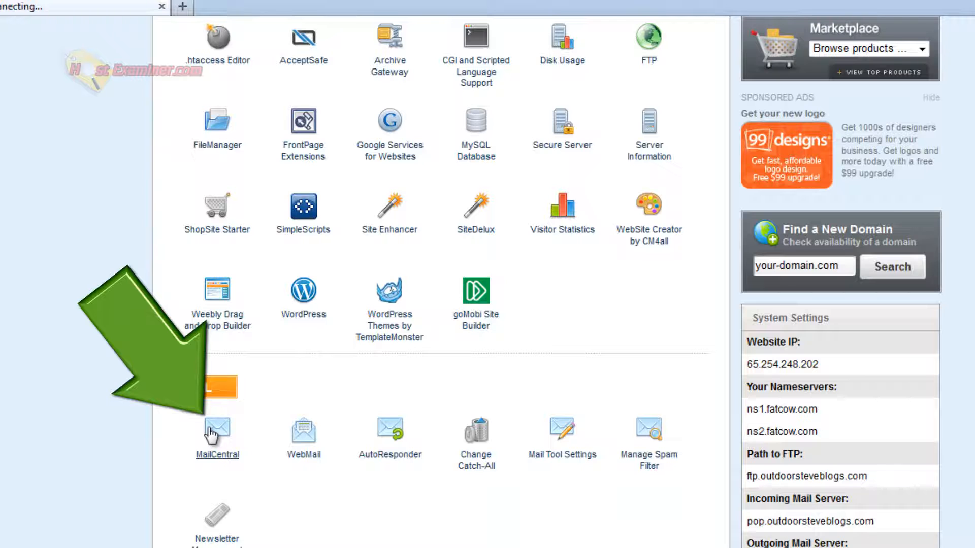
left_click(218, 430)
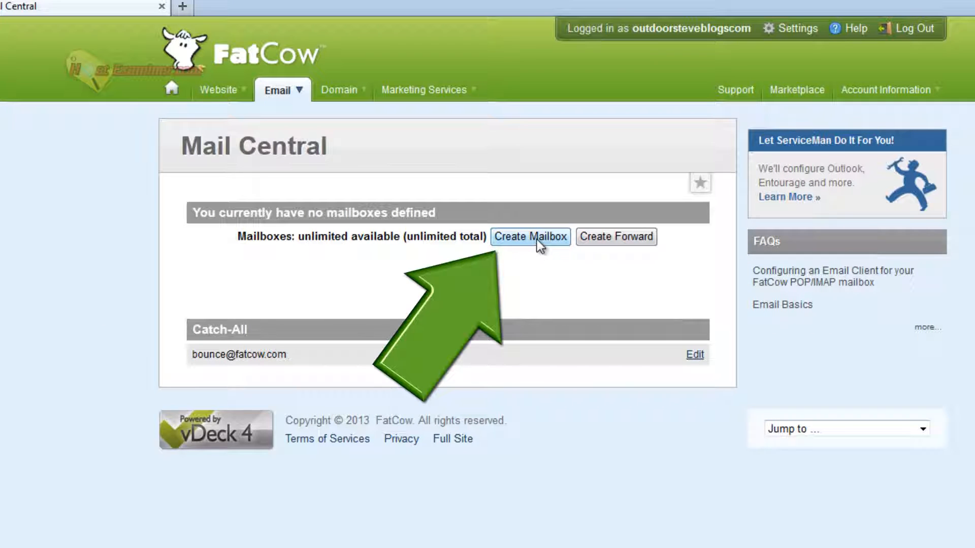
Start a new mailbox and name it ContactMe from the suggested entry
left_click(530, 237)
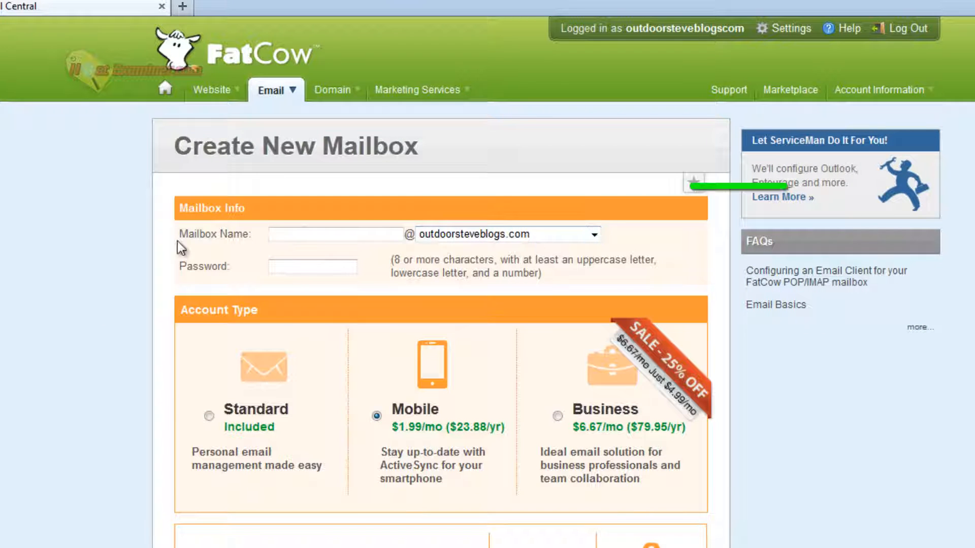
left_click(336, 234)
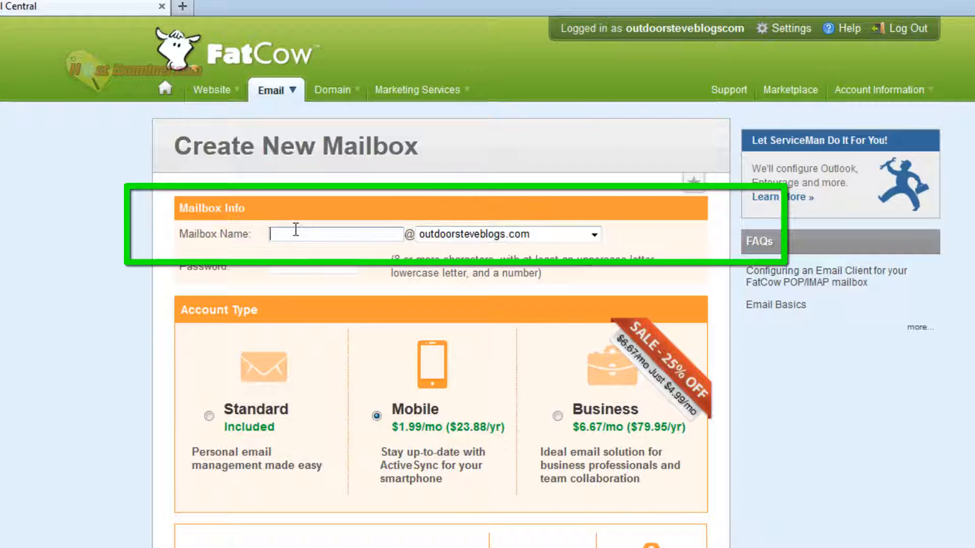
type("con")
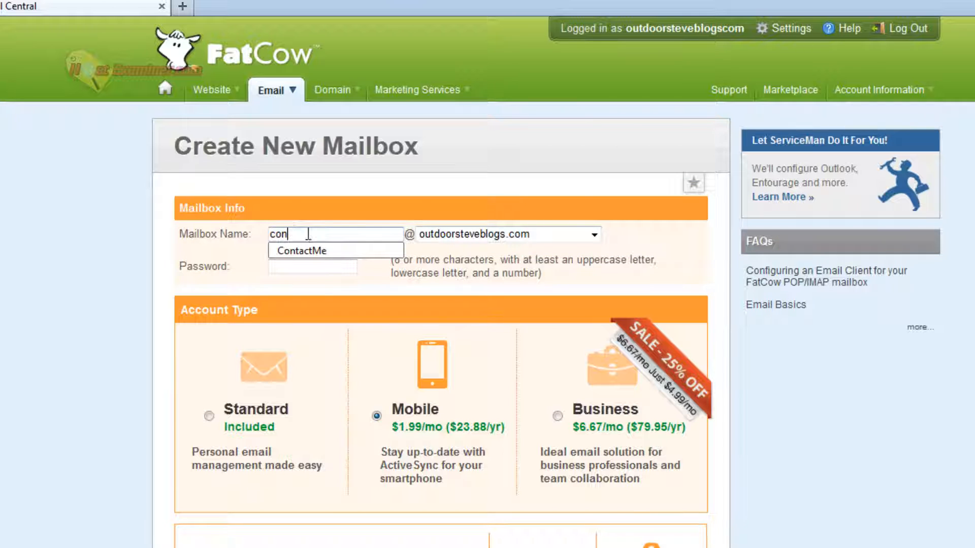
left_click(302, 251)
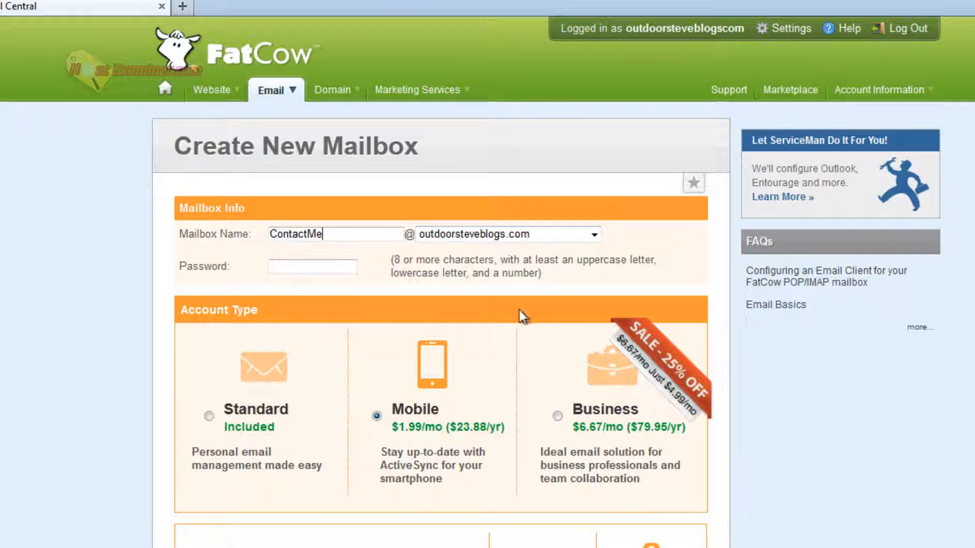
mouse_move(562, 469)
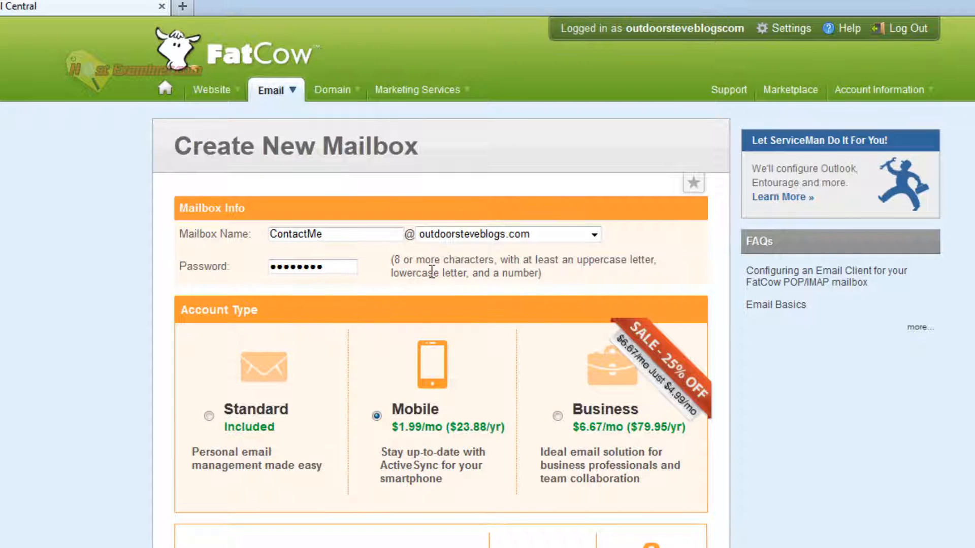
Choose the included Standard account type and submit the mailbox for creation
left_click(208, 416)
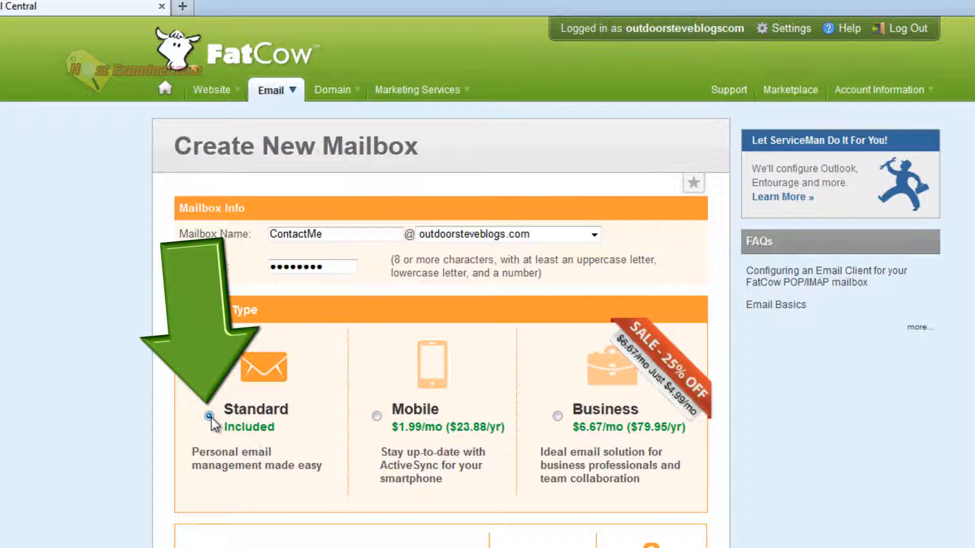
left_click(207, 416)
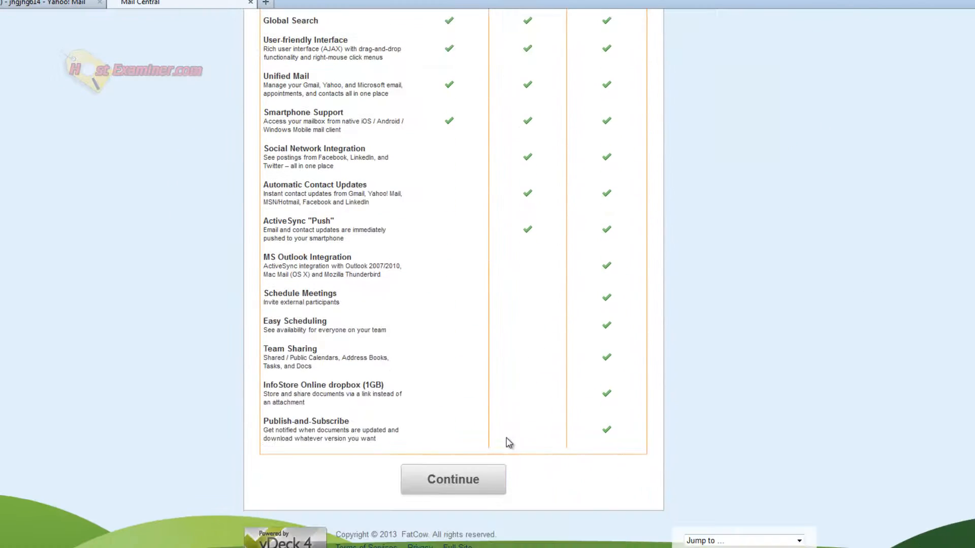
left_click(453, 479)
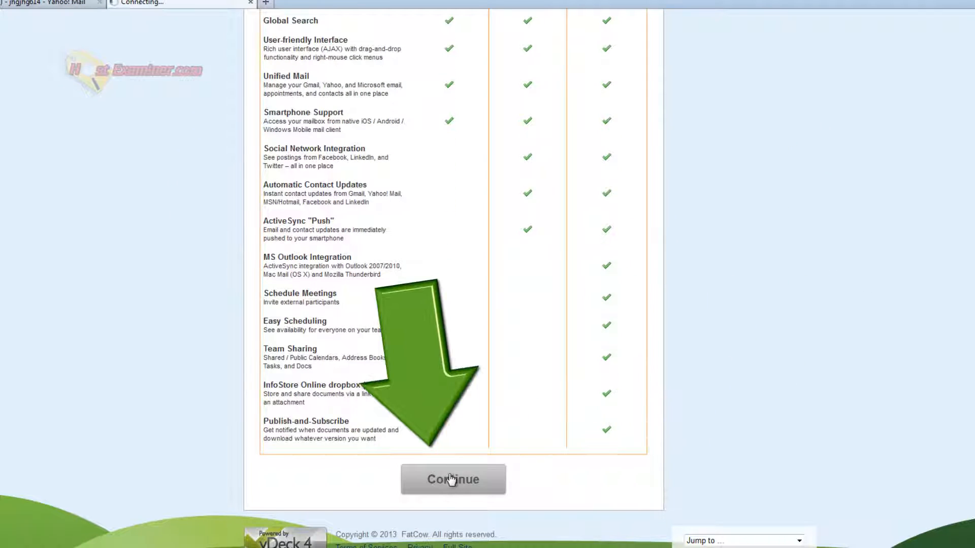
left_click(453, 480)
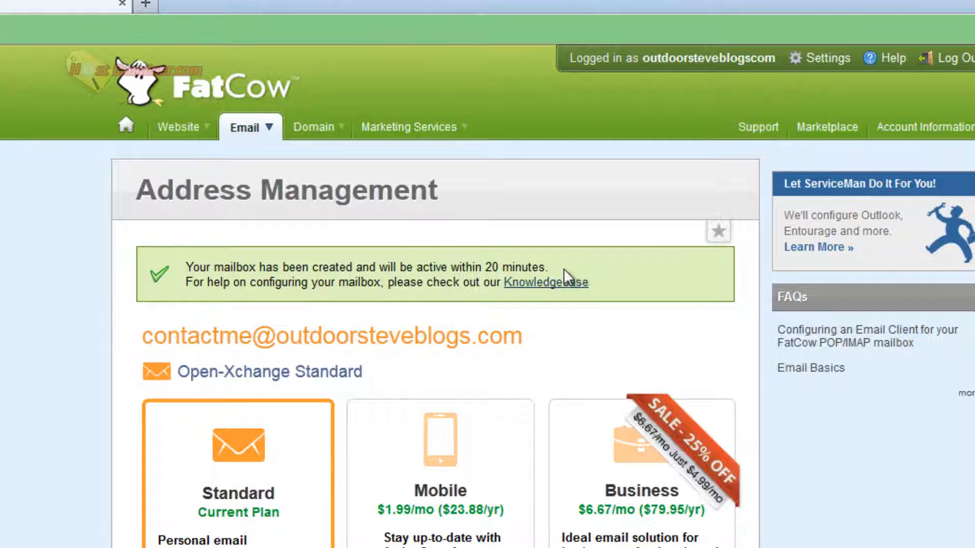
mouse_move(368, 264)
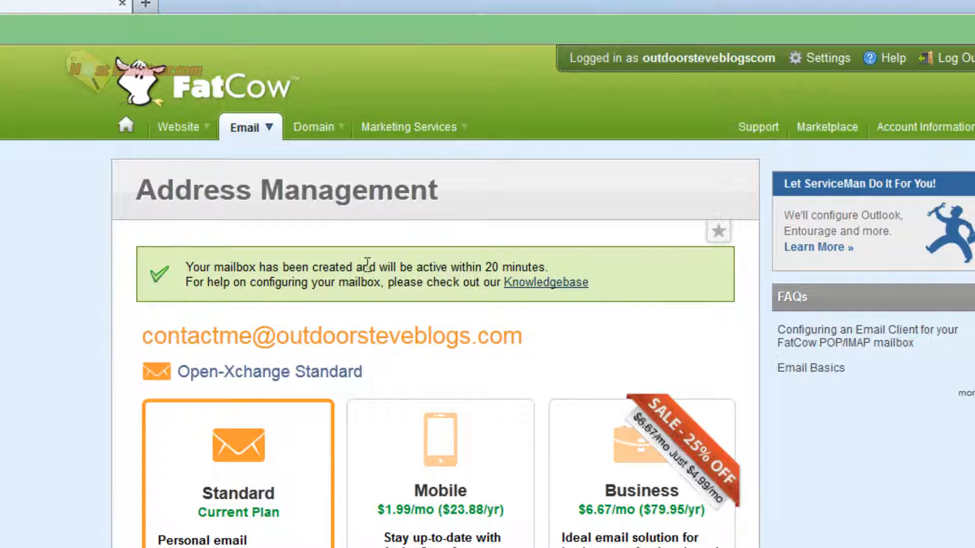
mouse_move(104, 411)
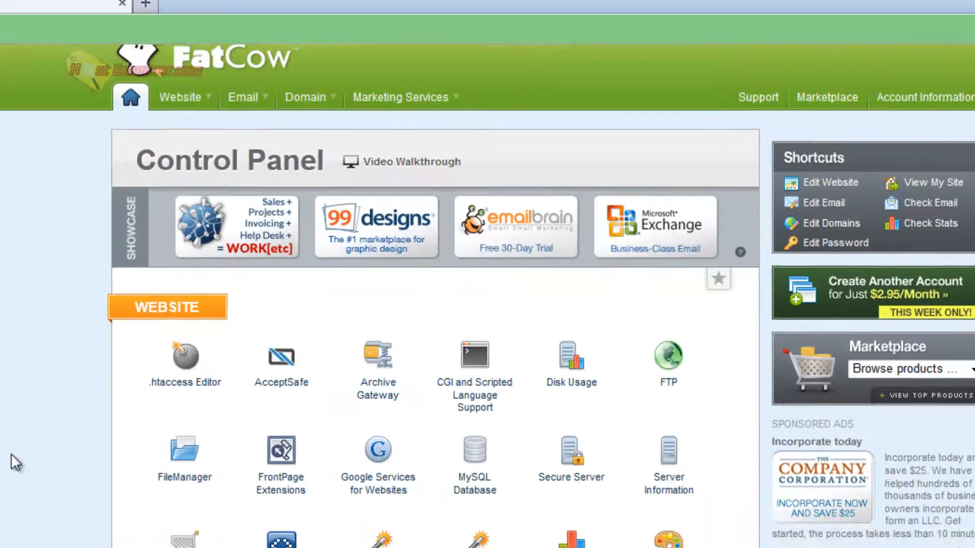
scroll("down", 3)
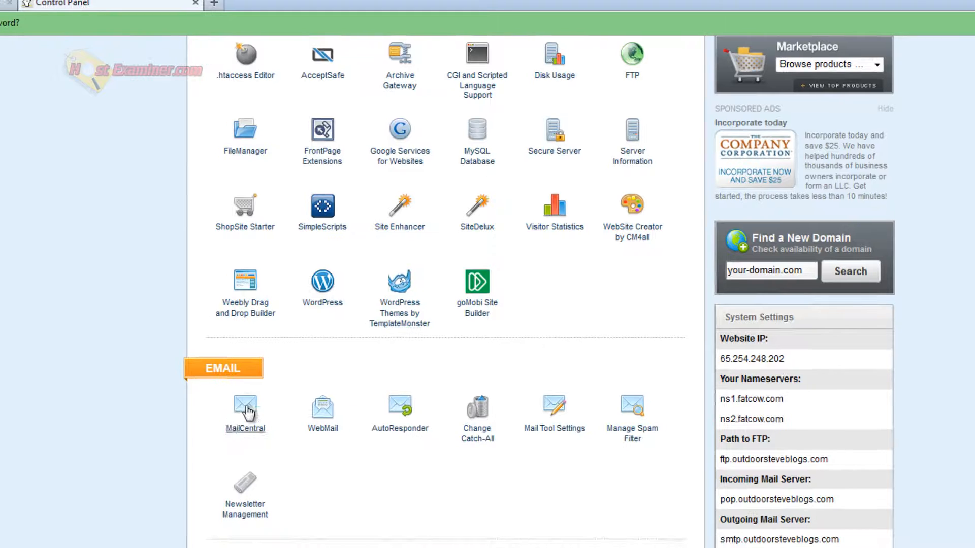
left_click(245, 411)
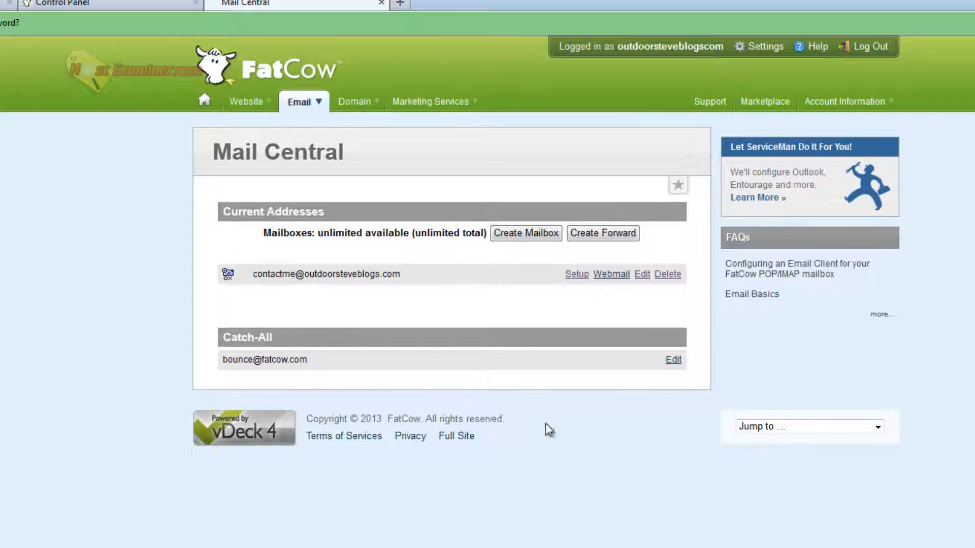
mouse_move(454, 343)
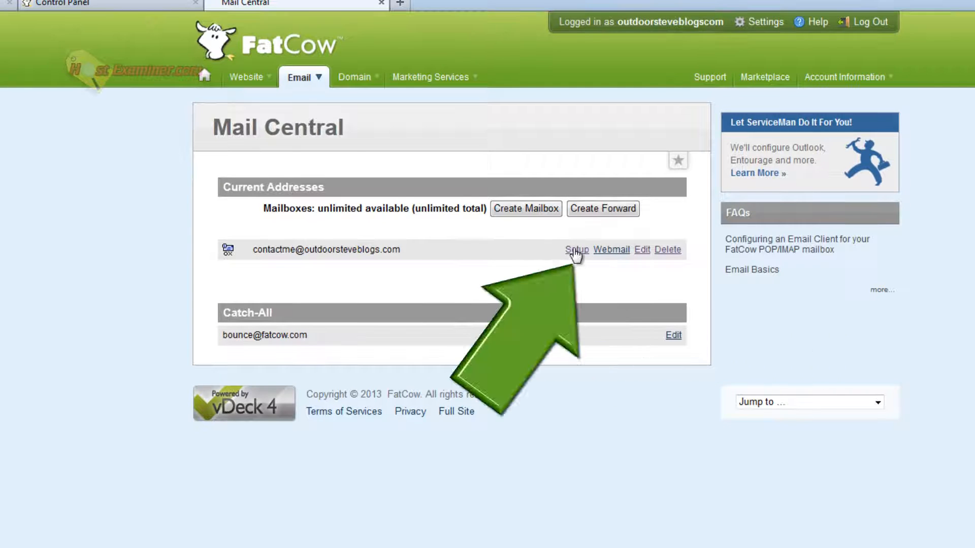
left_click(576, 250)
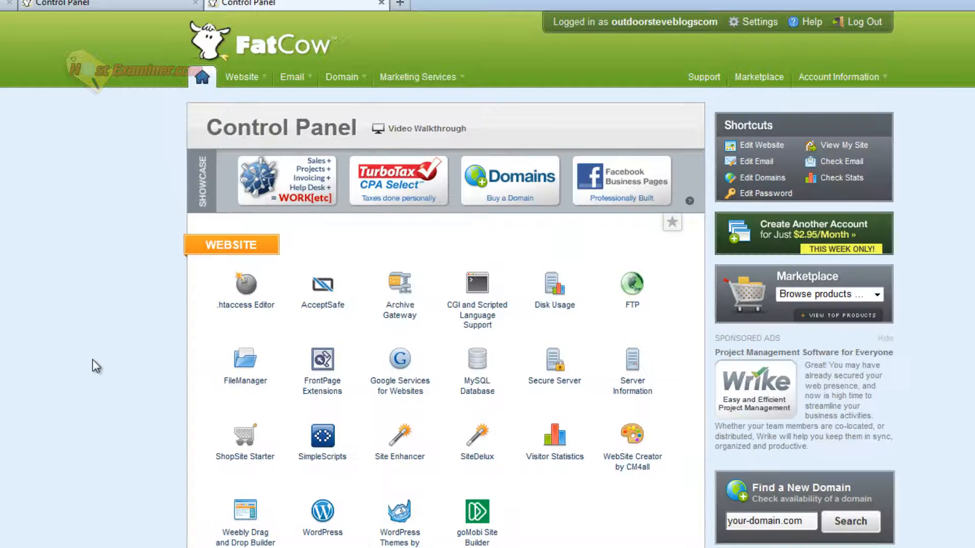
scroll("down", 3)
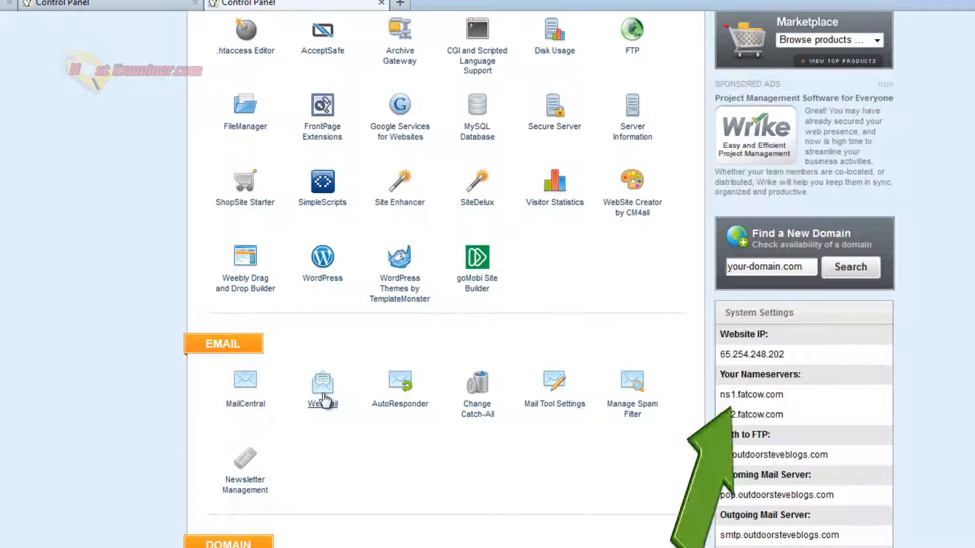
left_click(322, 383)
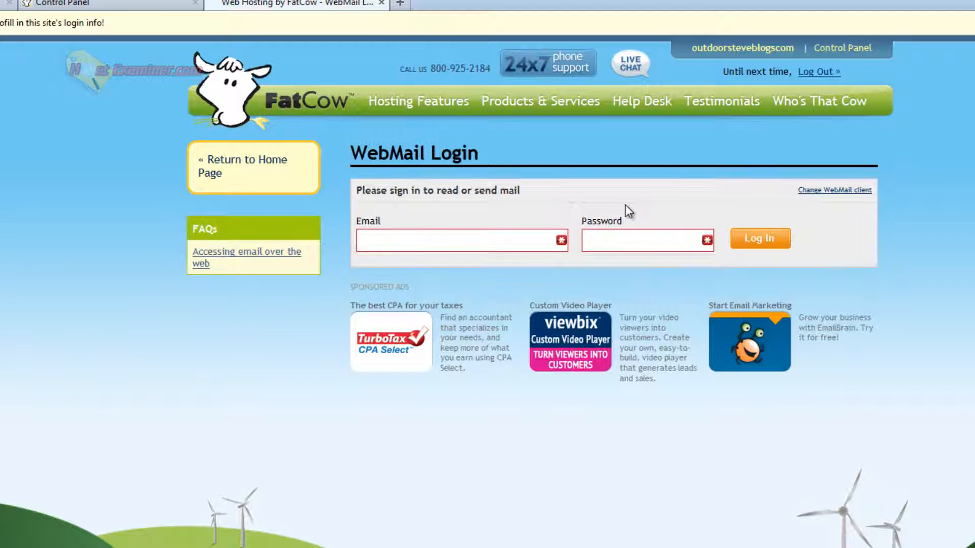
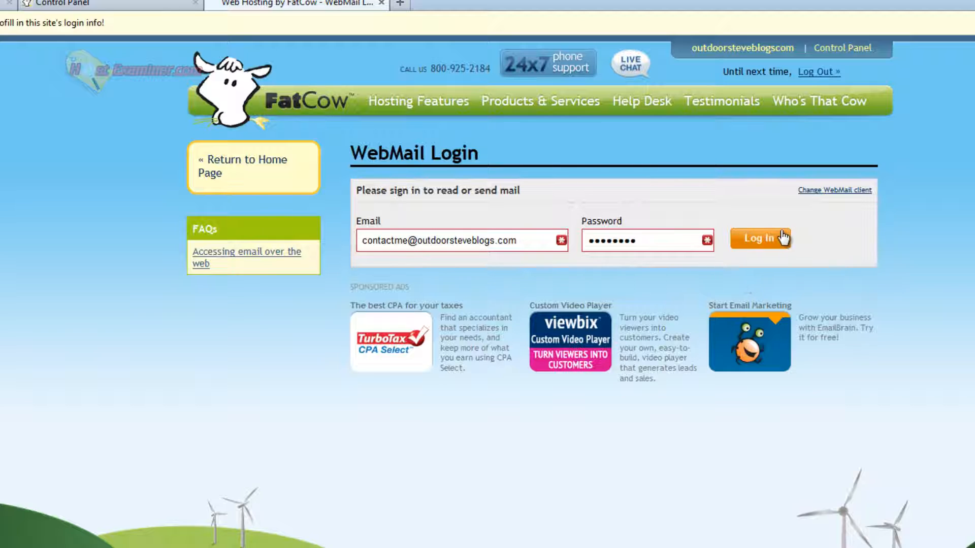
left_click(761, 238)
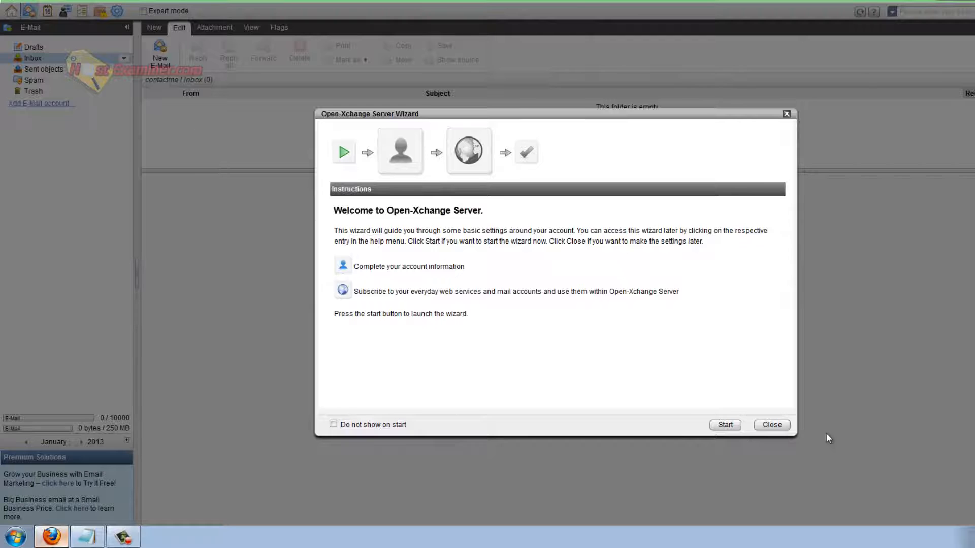
left_click(771, 425)
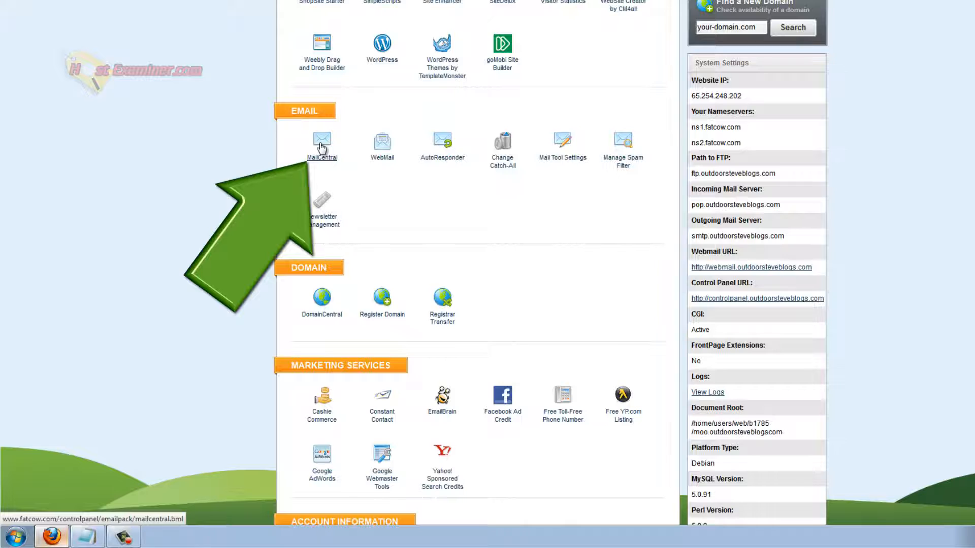
left_click(322, 143)
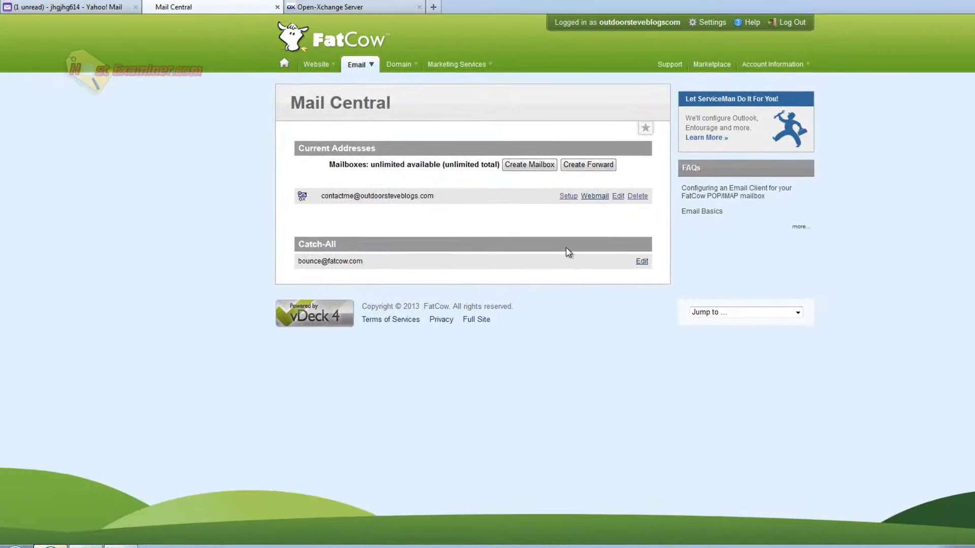
mouse_move(504, 249)
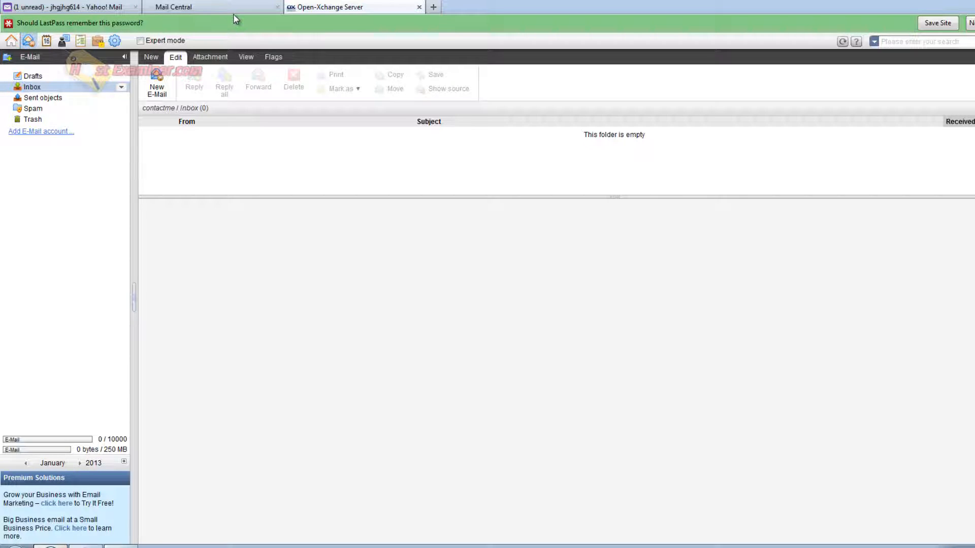
left_click(213, 7)
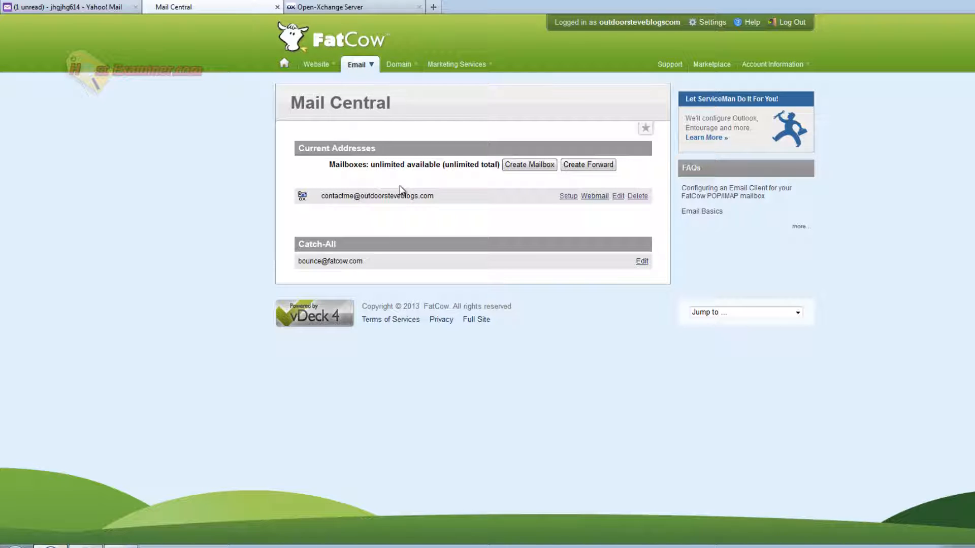
mouse_move(618, 196)
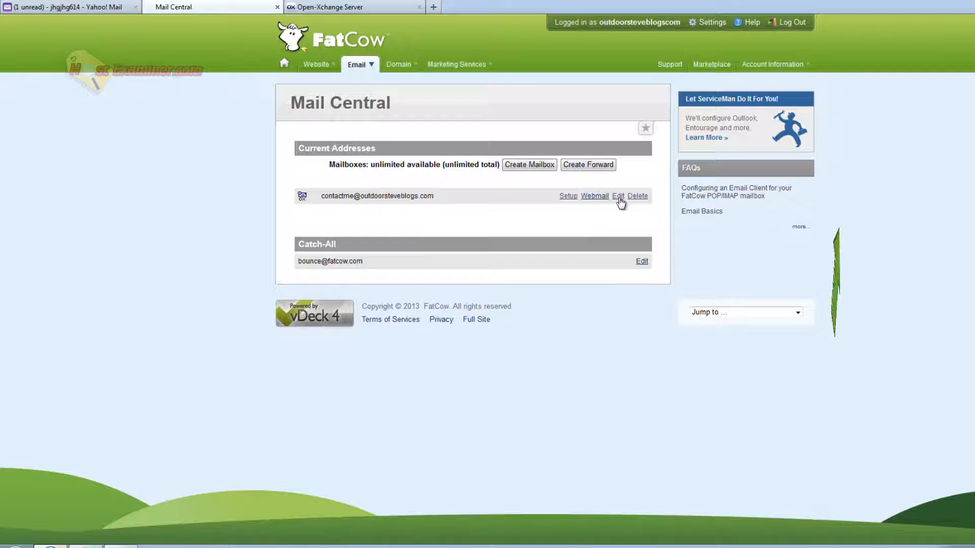
Edit the domain mailbox and expand its Forwards settings
left_click(617, 196)
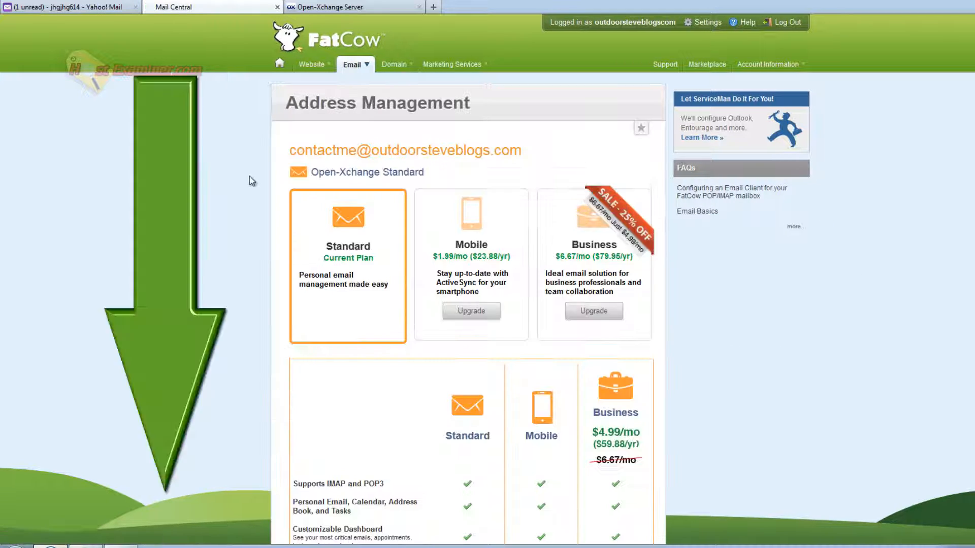
scroll("down", 3)
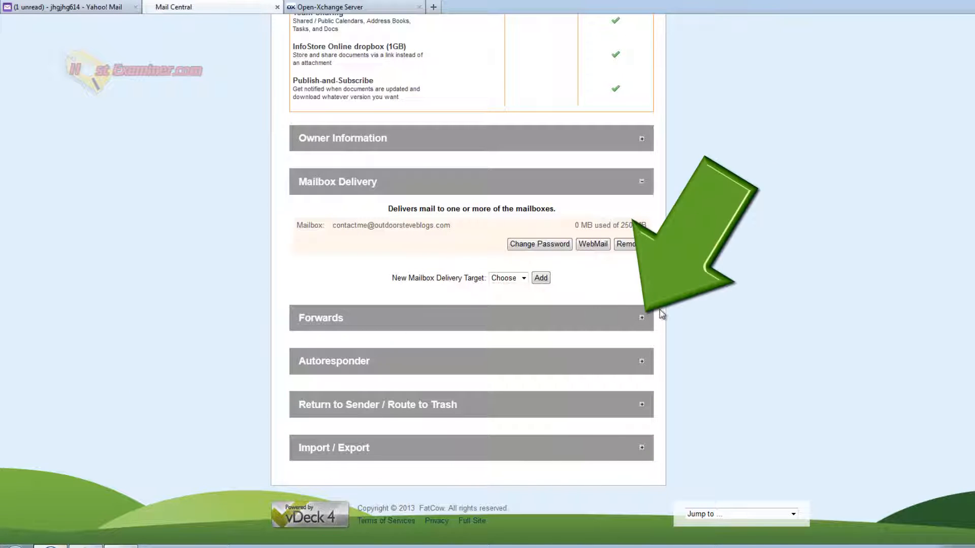
left_click(471, 318)
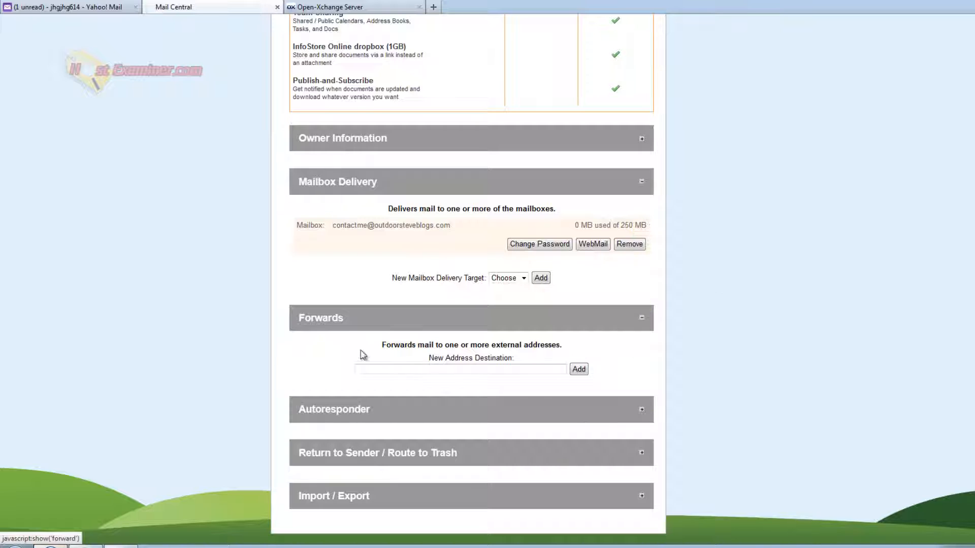
scroll("down", 3)
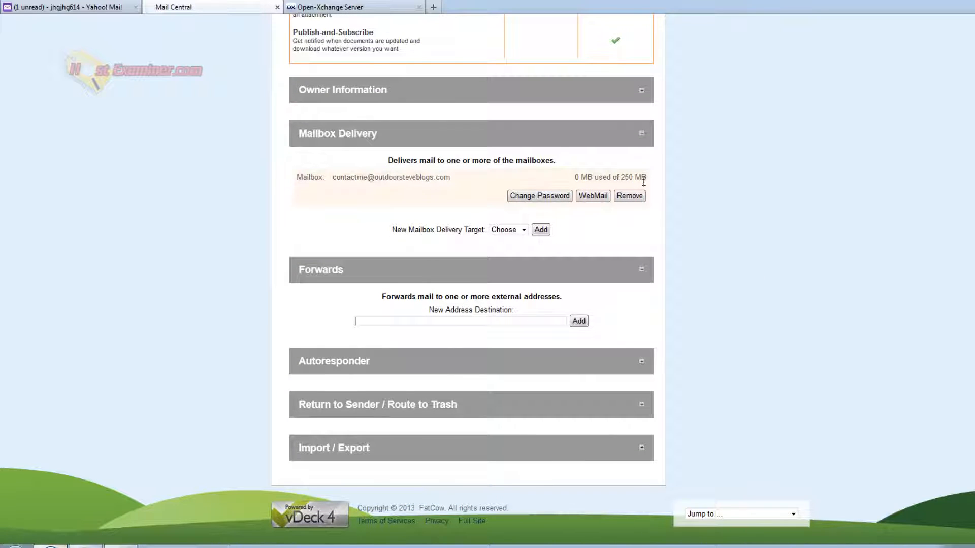
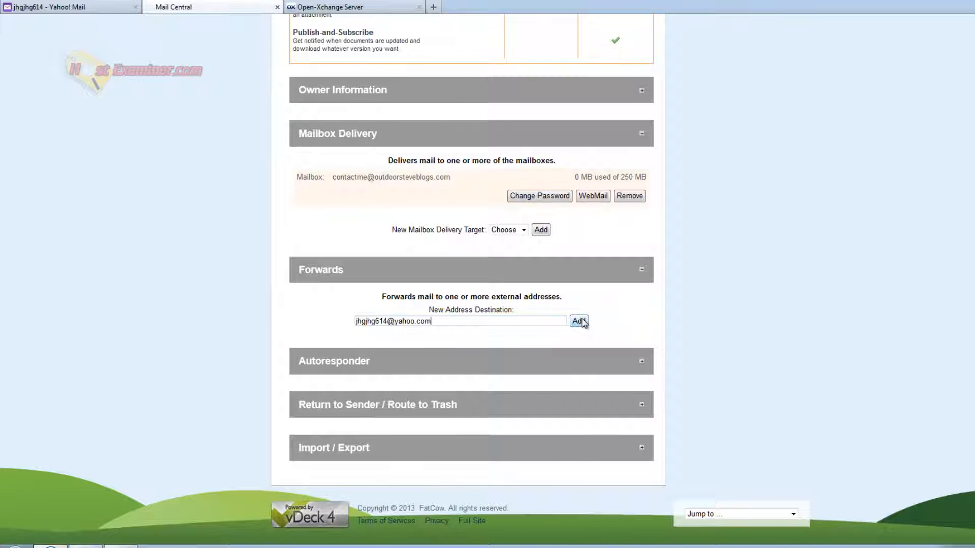
left_click(578, 321)
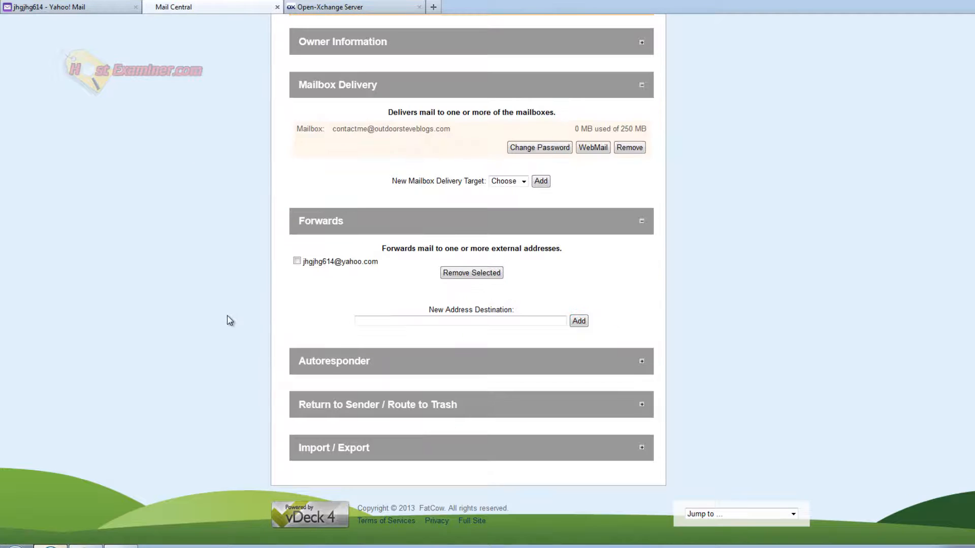
scroll("down", 3)
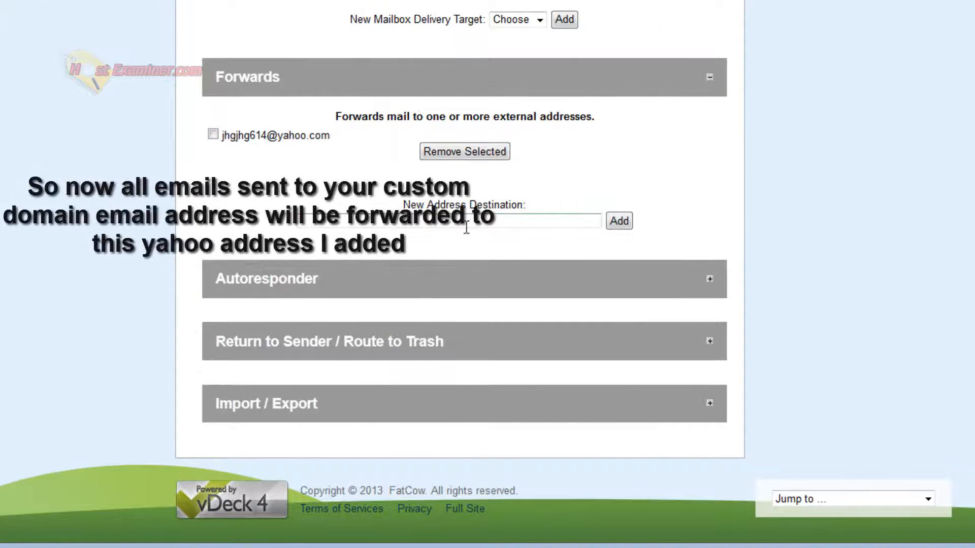
mouse_move(195, 286)
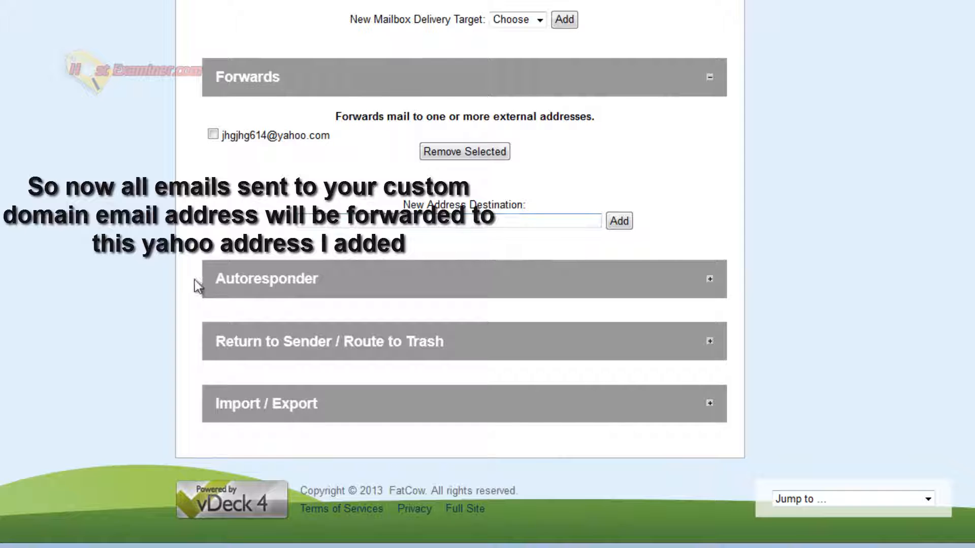
double_click(265, 279)
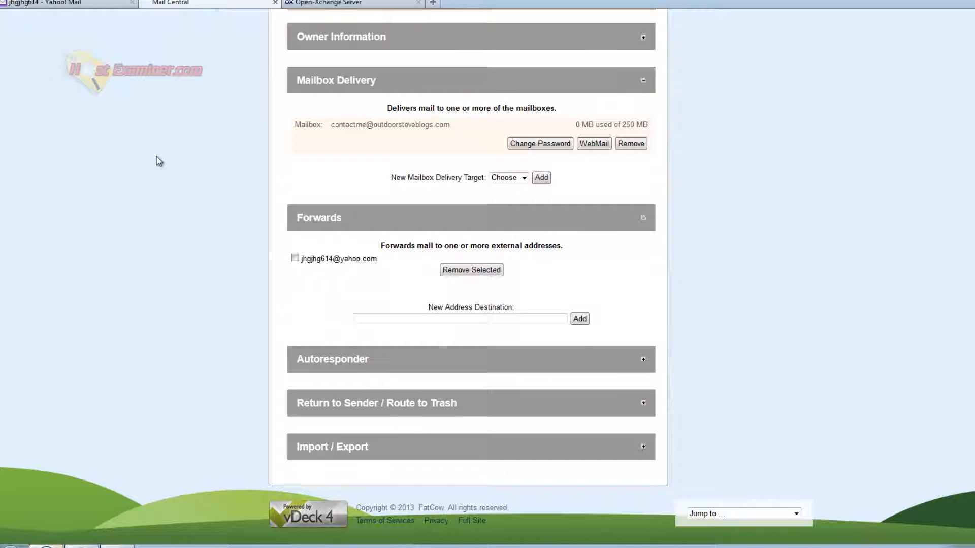
mouse_move(202, 185)
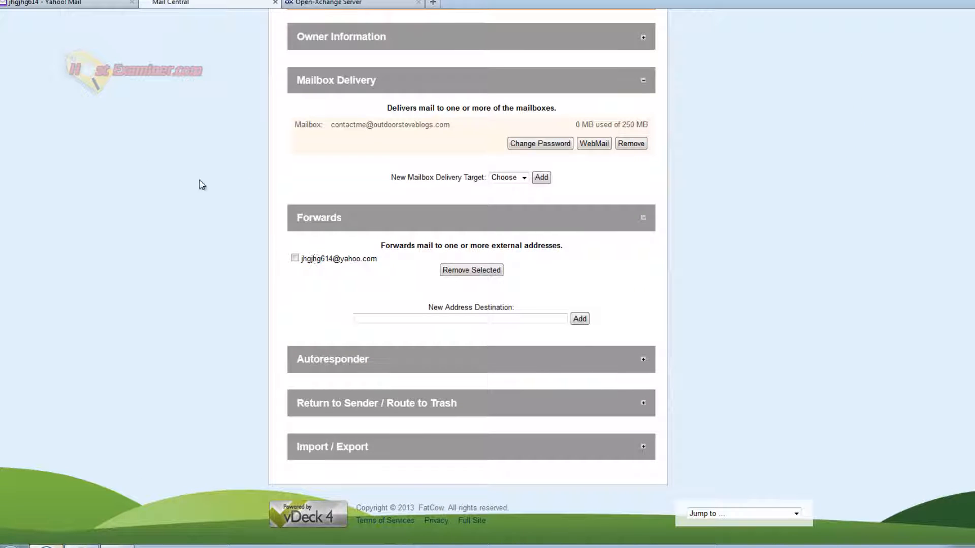
mouse_move(71, 5)
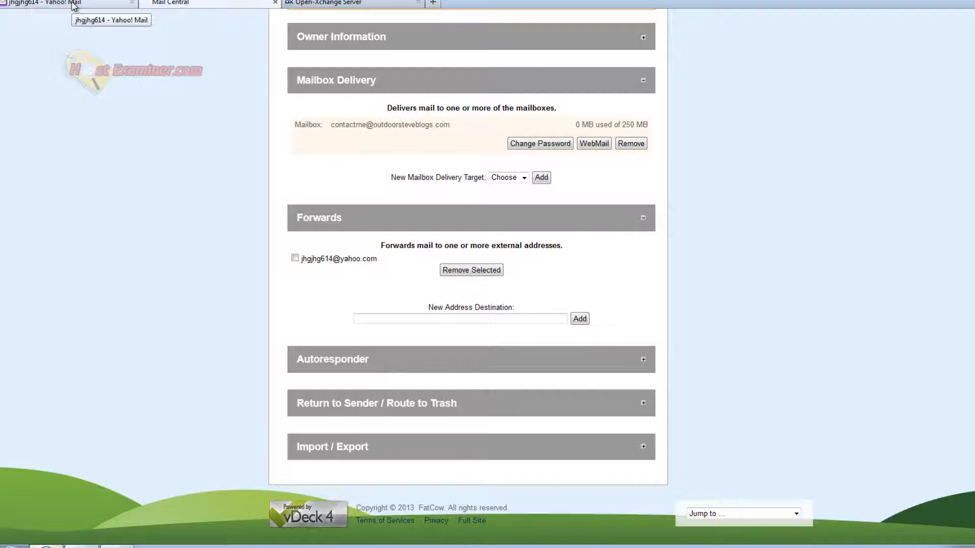
In Yahoo Mail, go to Options > Mail Accounts and start adding an account
left_click(62, 3)
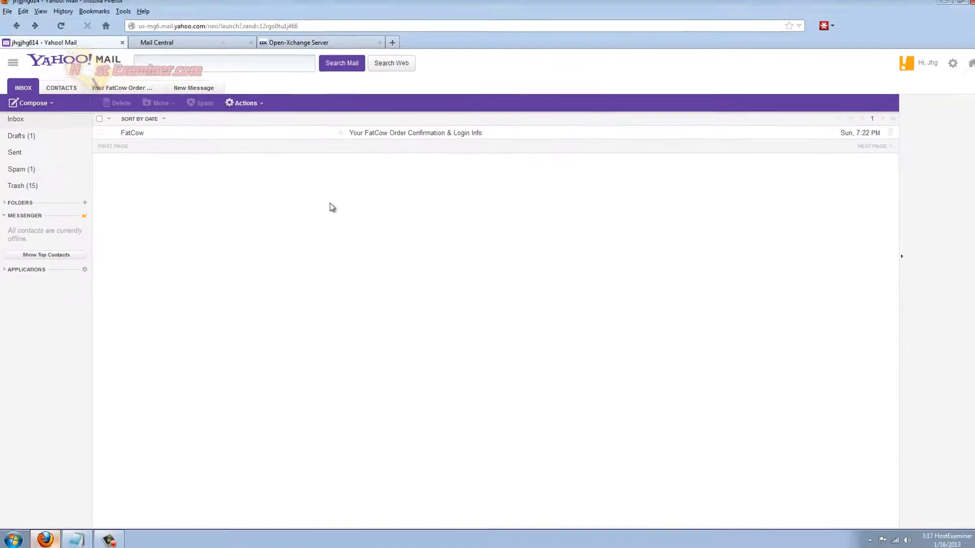
left_click(940, 67)
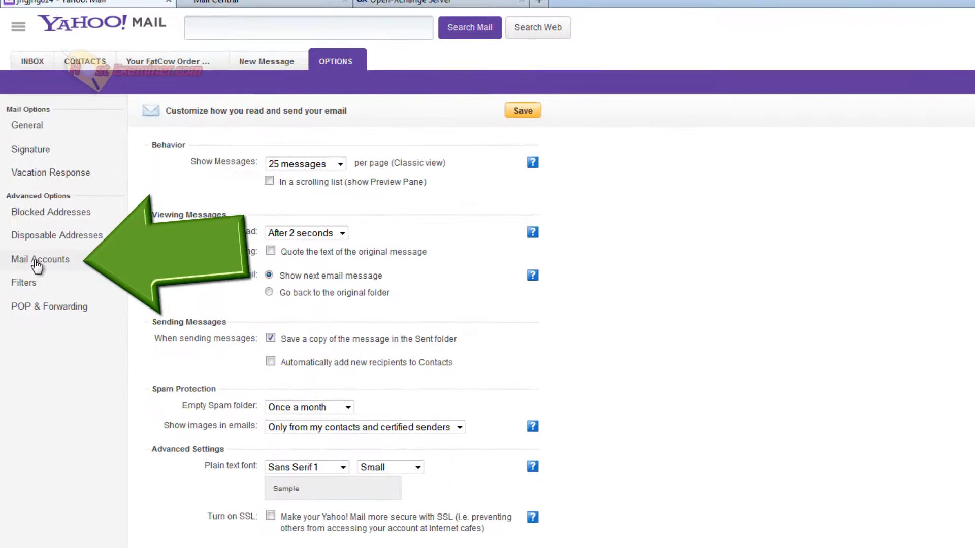
left_click(40, 259)
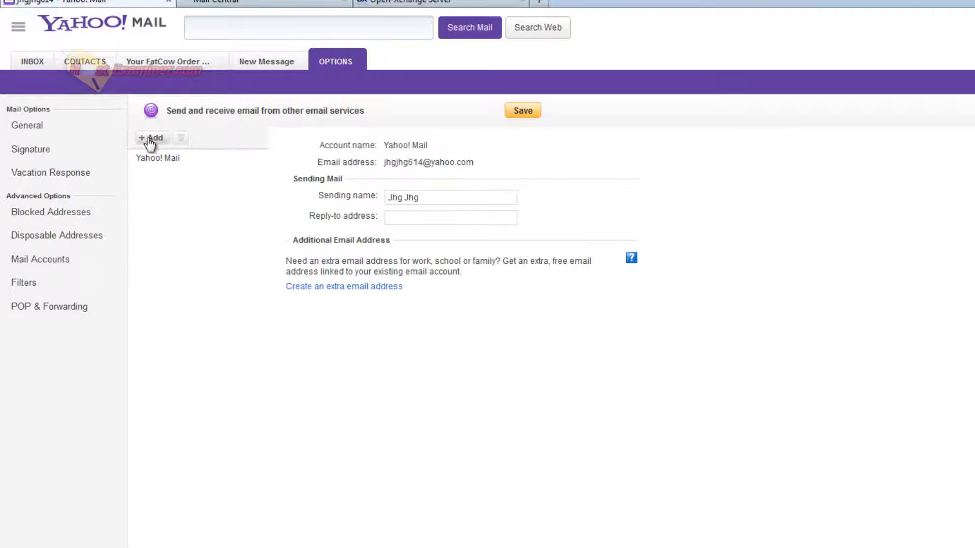
left_click(152, 137)
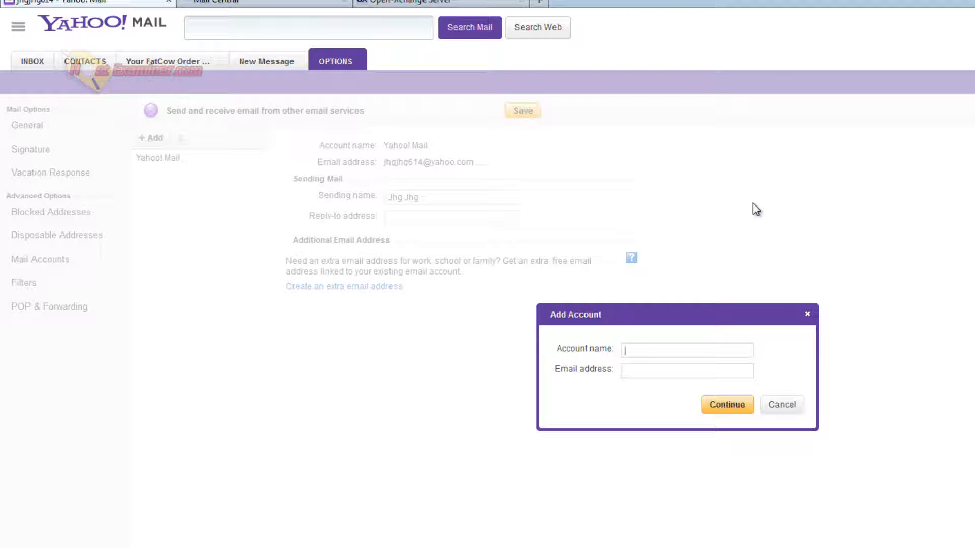
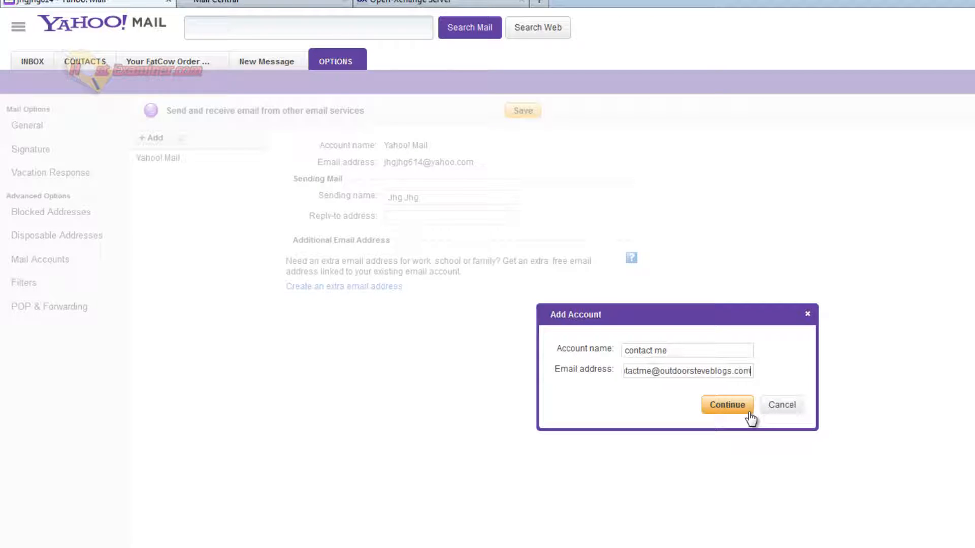
left_click(726, 406)
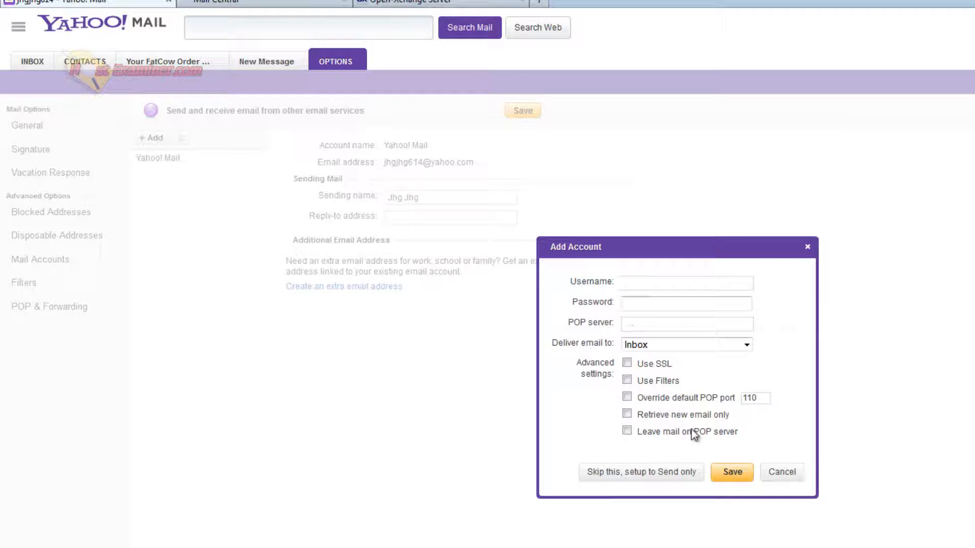
left_click(627, 415)
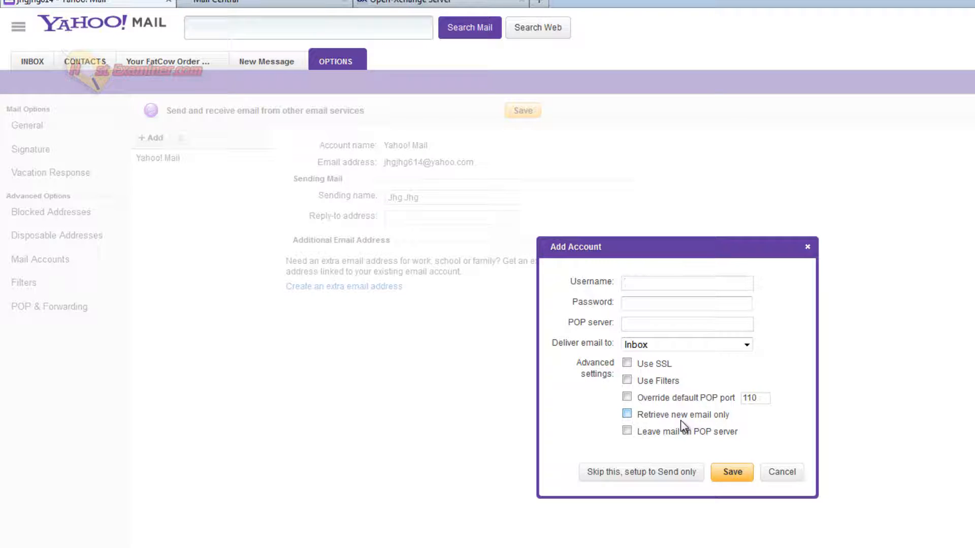
left_click(687, 284)
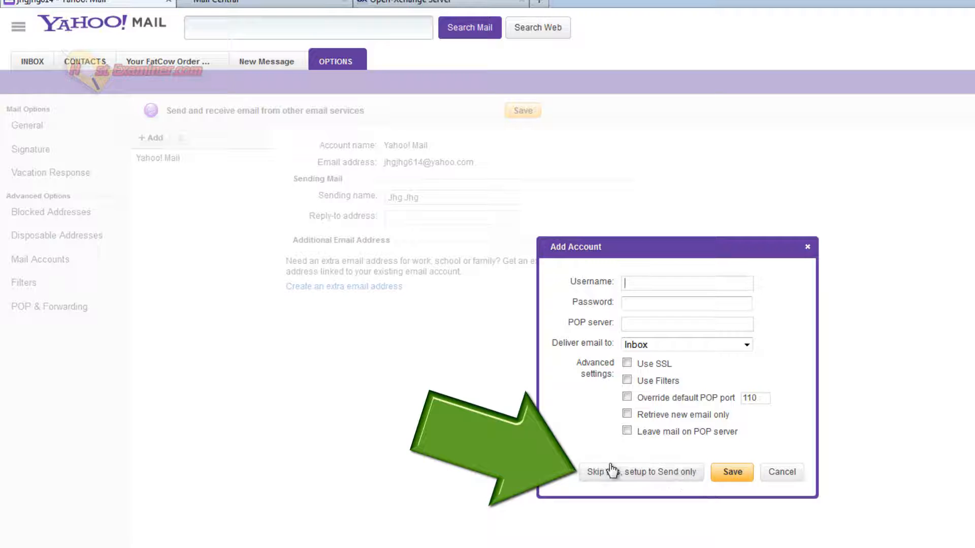
left_click(623, 472)
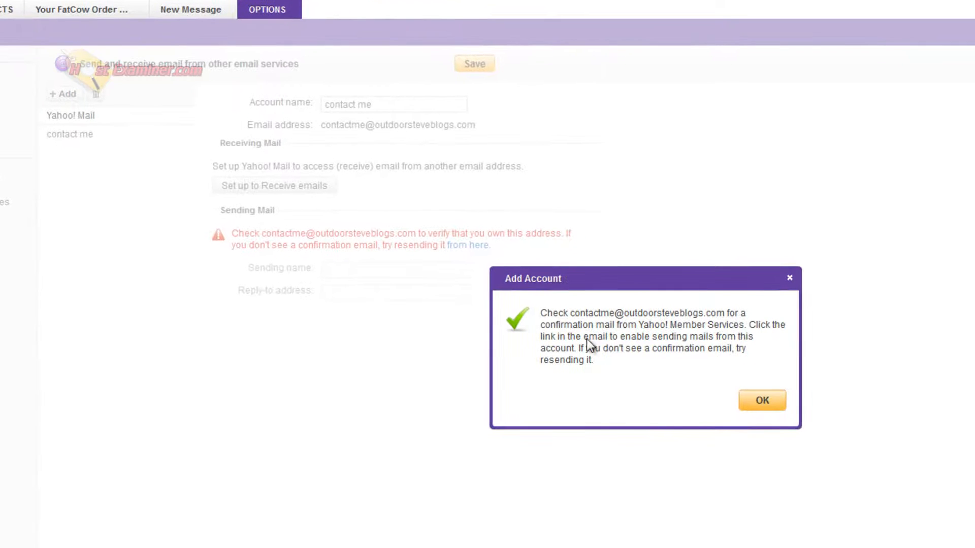
mouse_move(649, 390)
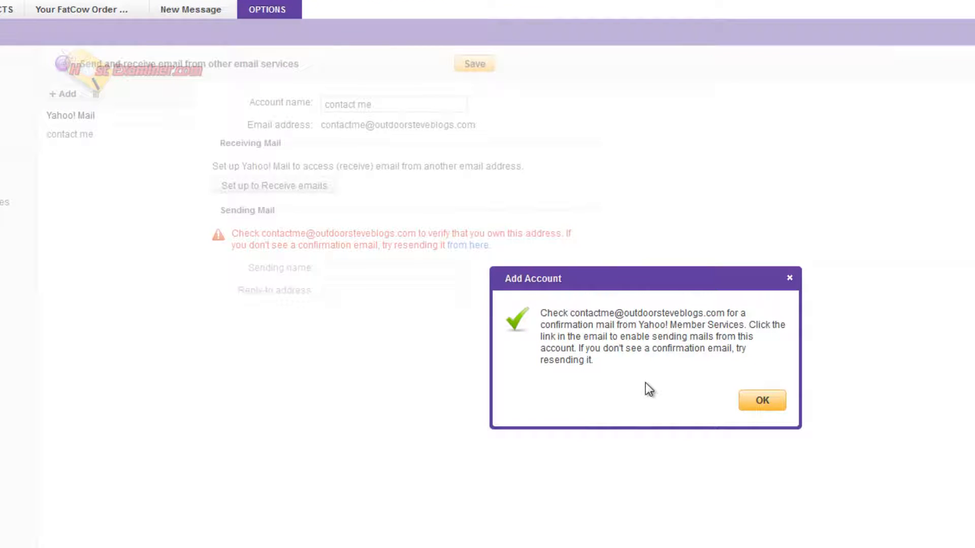
Dismiss the confirmation notice and return to the FatCow WebMail login page
left_click(760, 400)
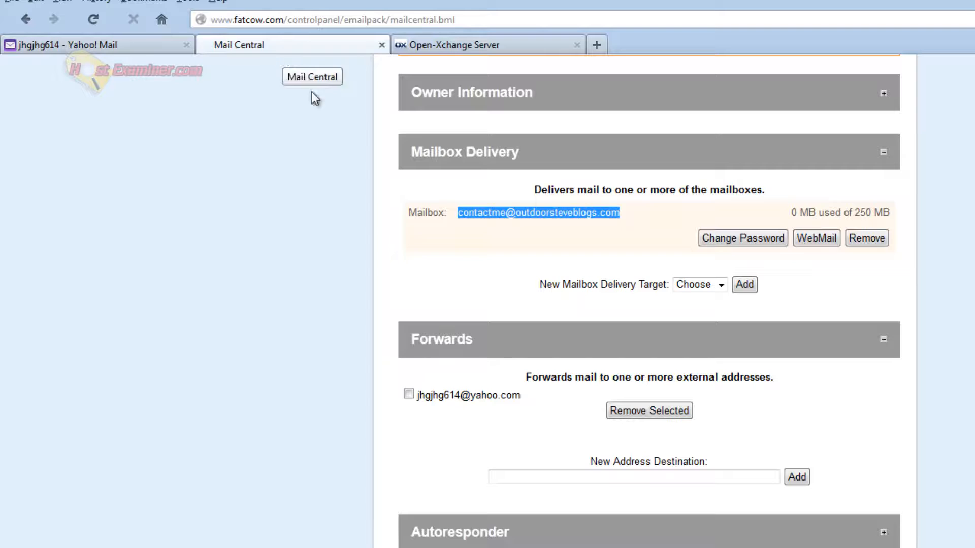
left_click(312, 76)
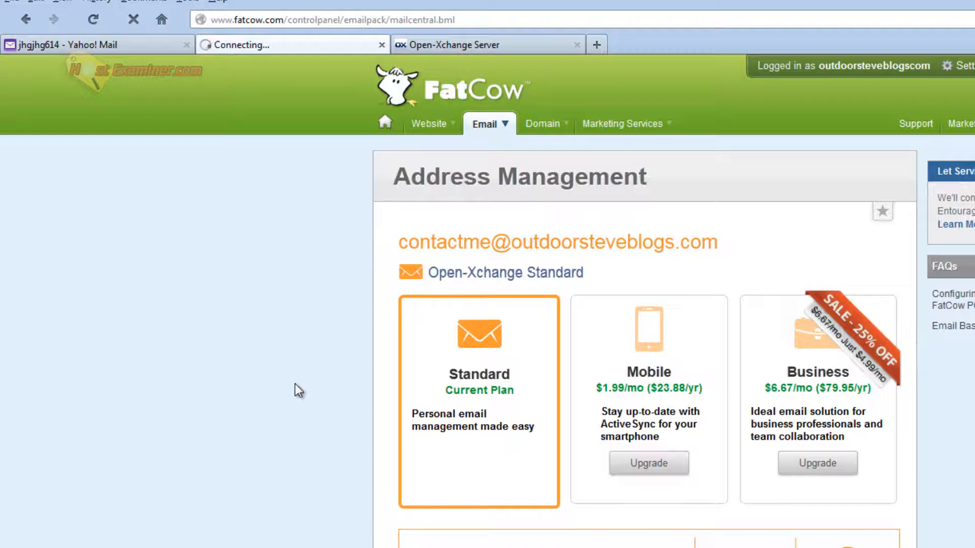
left_click(388, 123)
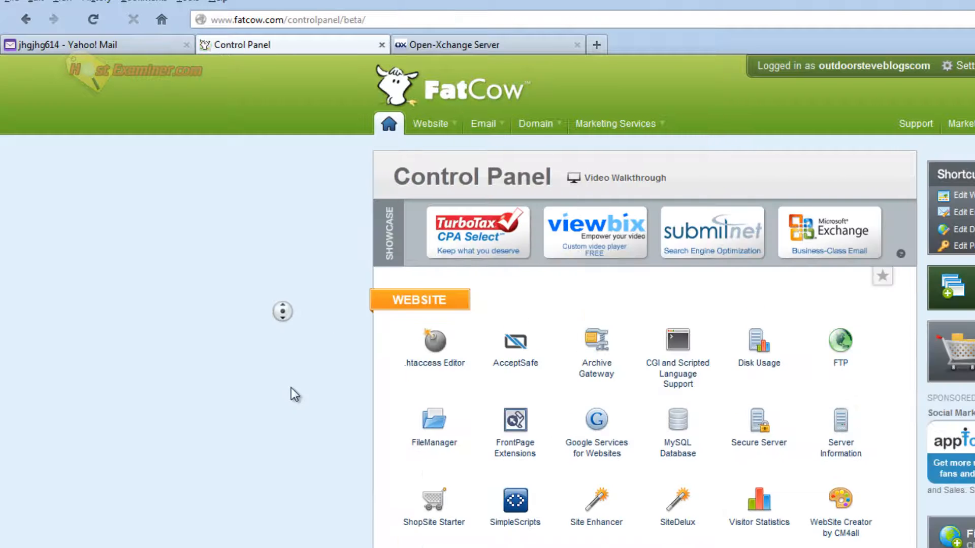
scroll("down", 3)
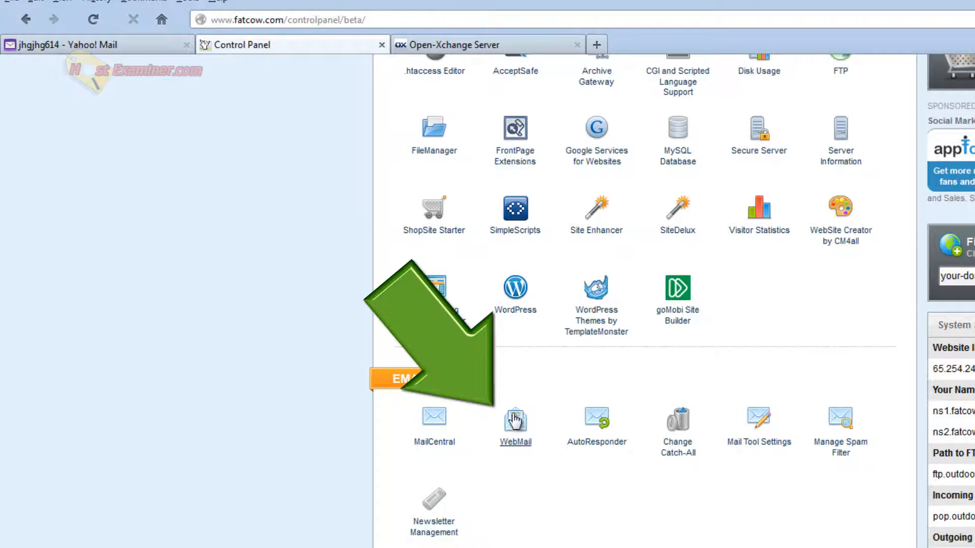
left_click(515, 417)
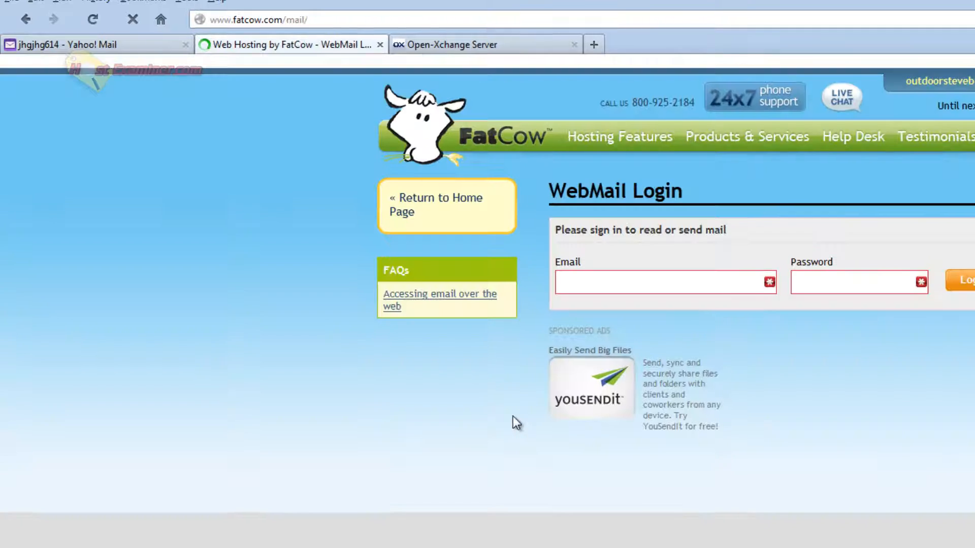
Attempt WebMail login with the saved contact address, getting a password mismatch
left_click(566, 255)
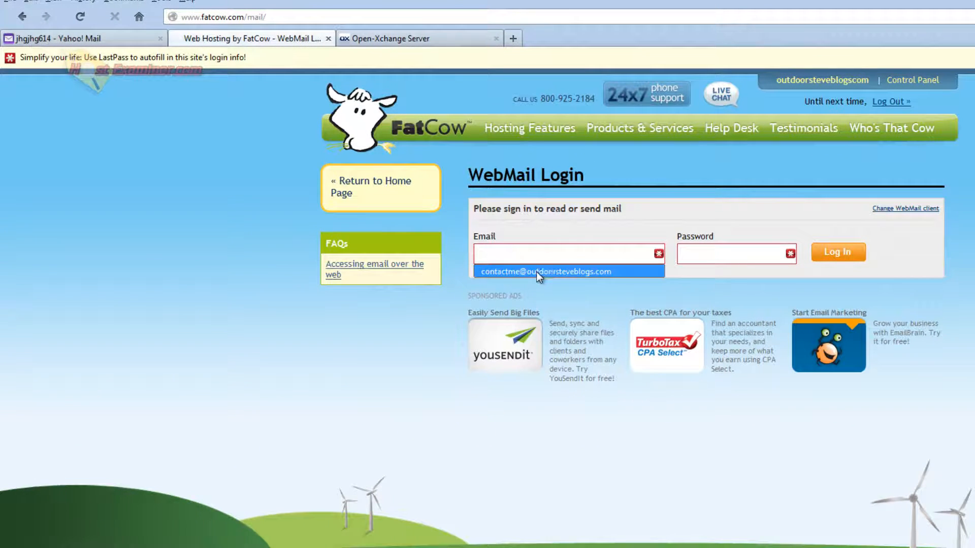
left_click(546, 272)
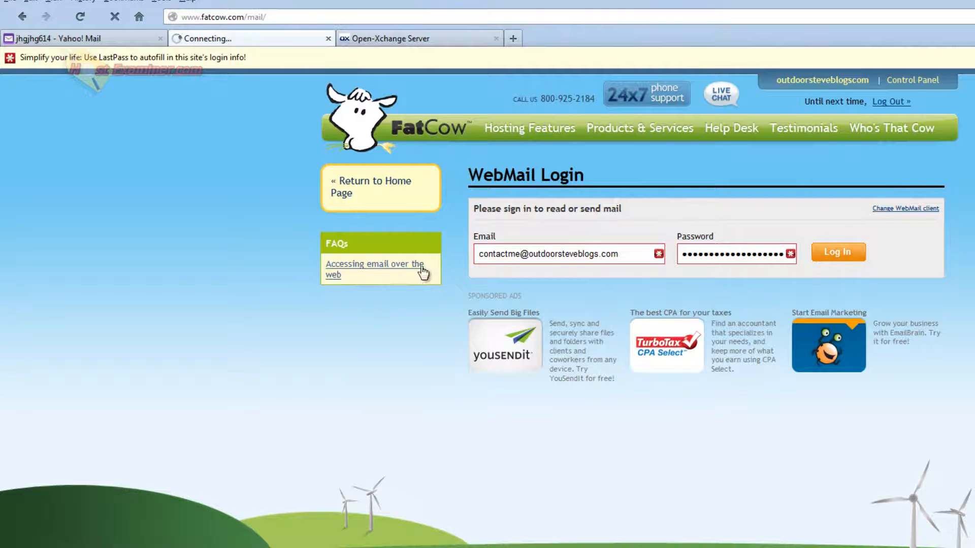
left_click(838, 252)
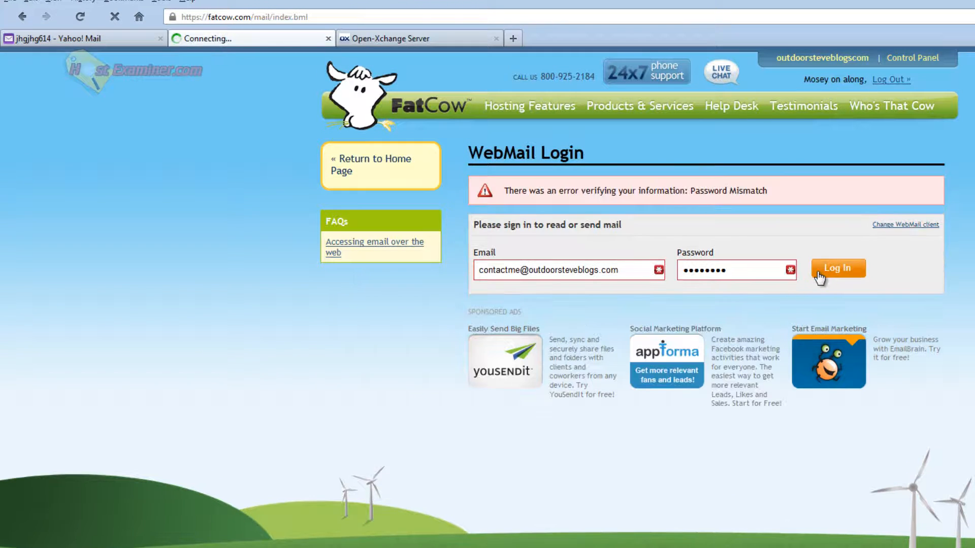
Sign in to the mailbox, dismiss the welcome wizard and follow Yahoo's Verify link
left_click(837, 268)
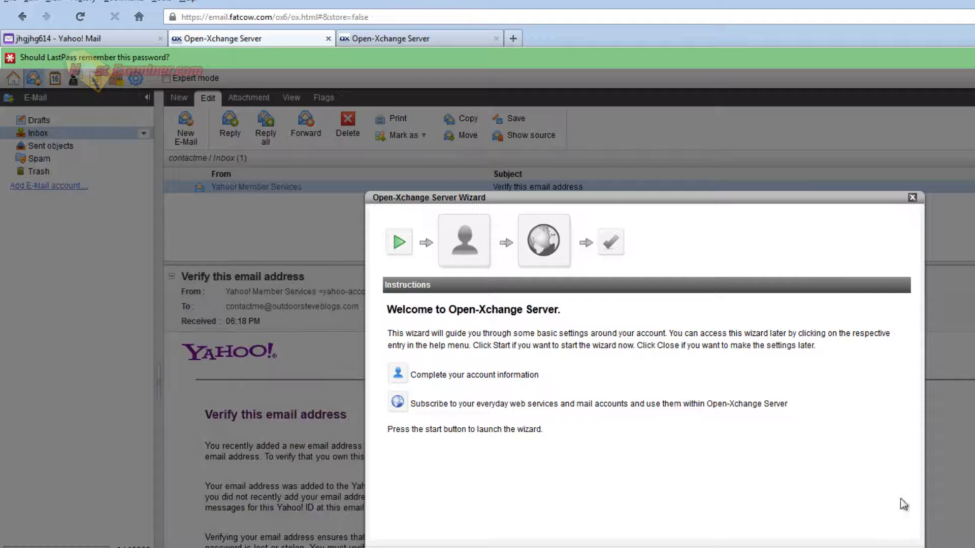
left_click(912, 197)
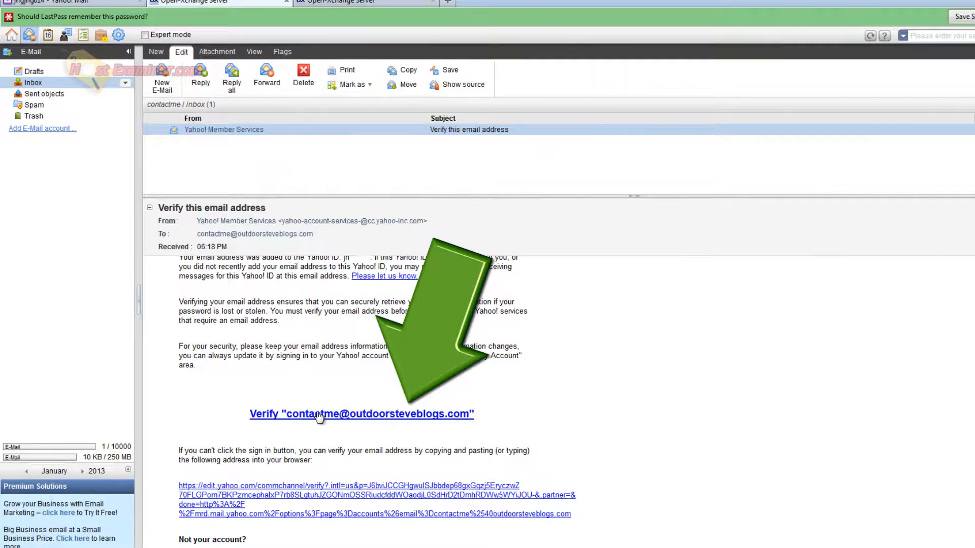
left_click(362, 414)
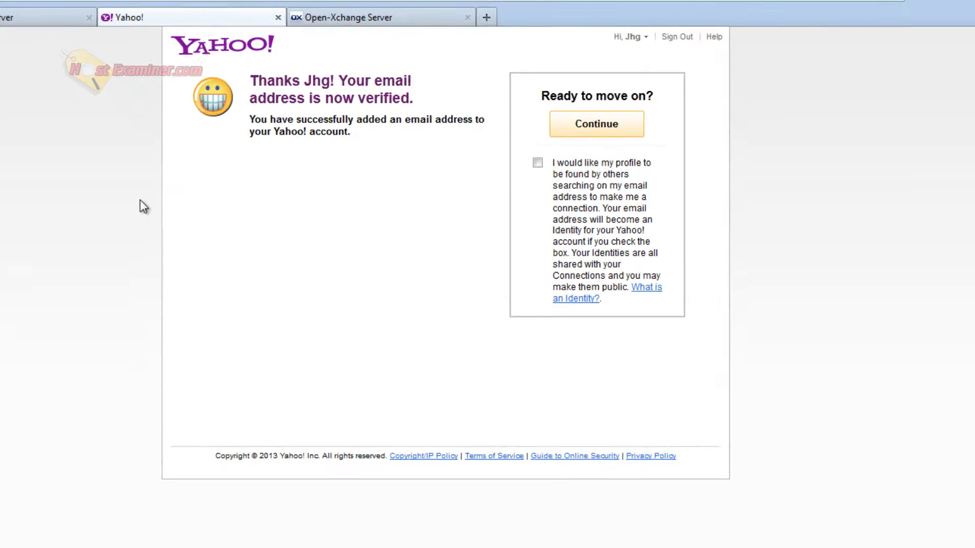
mouse_move(456, 103)
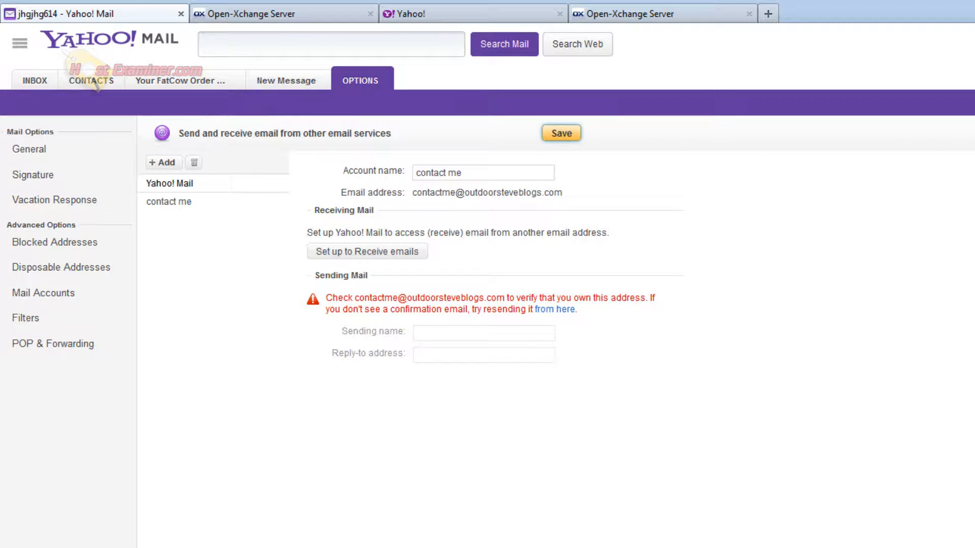
Reload Mail Accounts and select the contact me account, now free of the verification warning
left_click(559, 132)
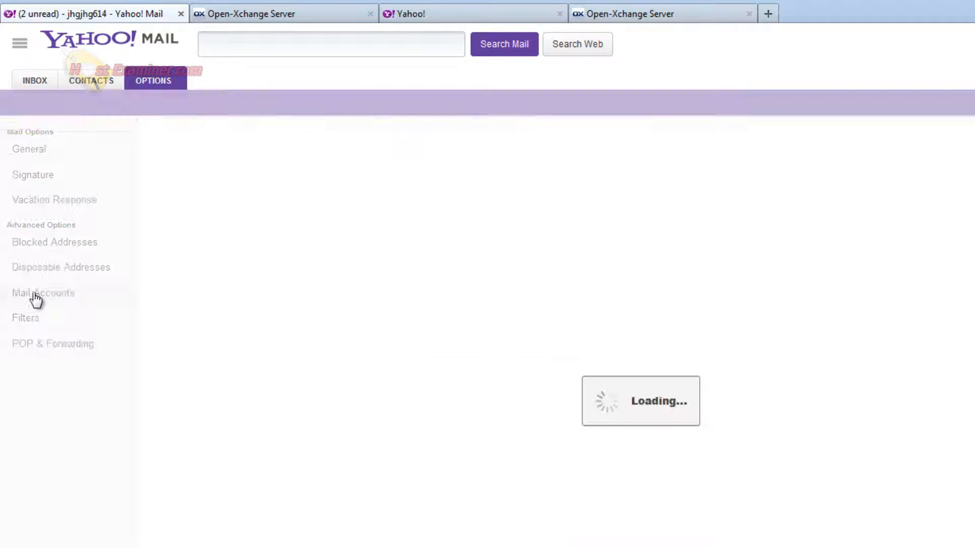
left_click(43, 293)
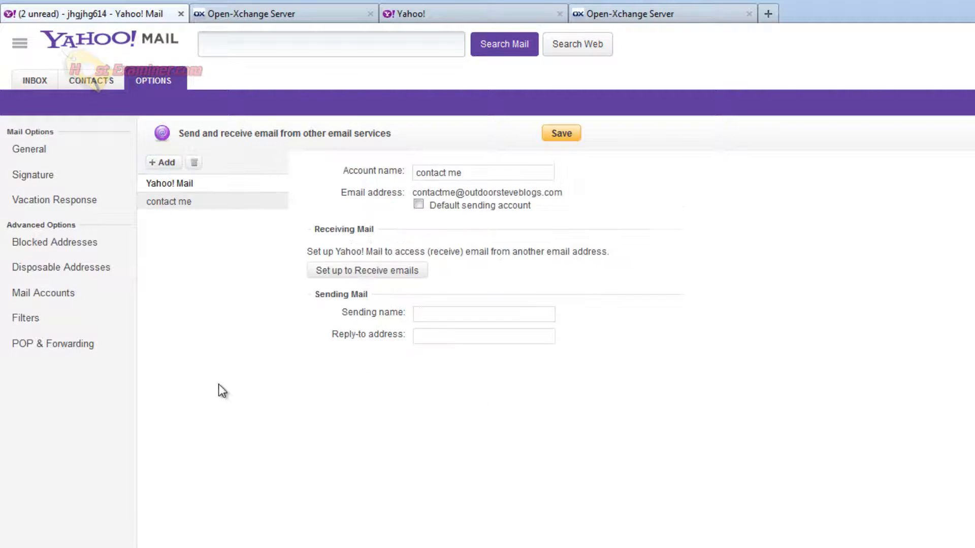
mouse_move(292, 209)
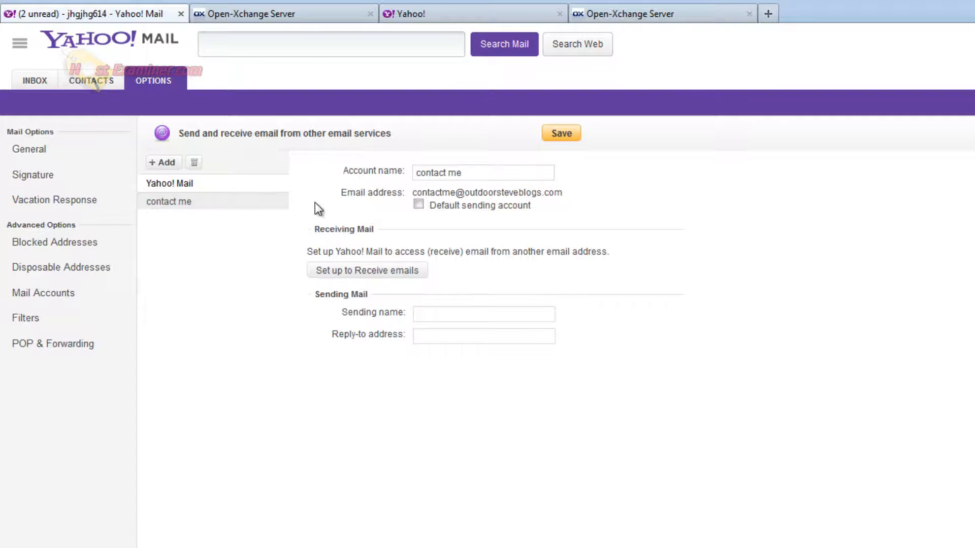
left_click(34, 81)
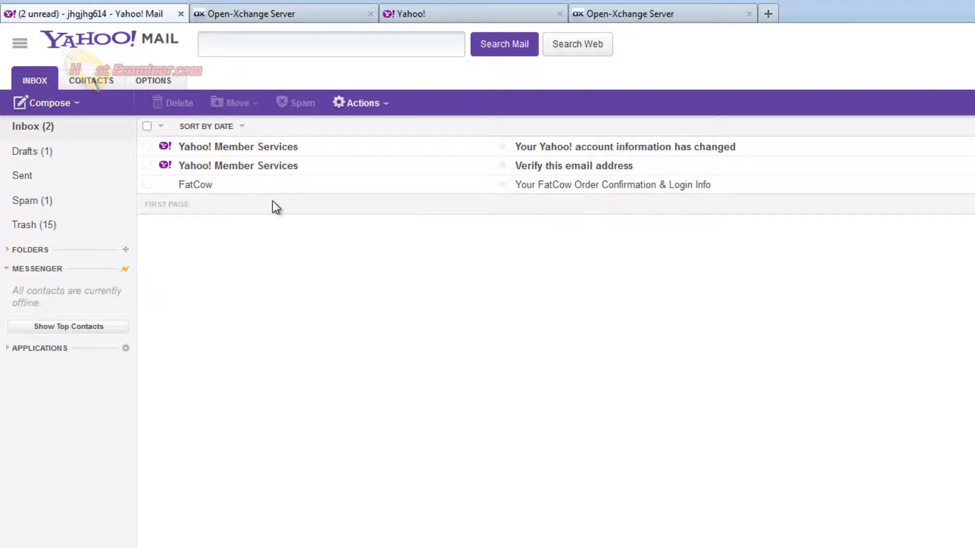
left_click(48, 102)
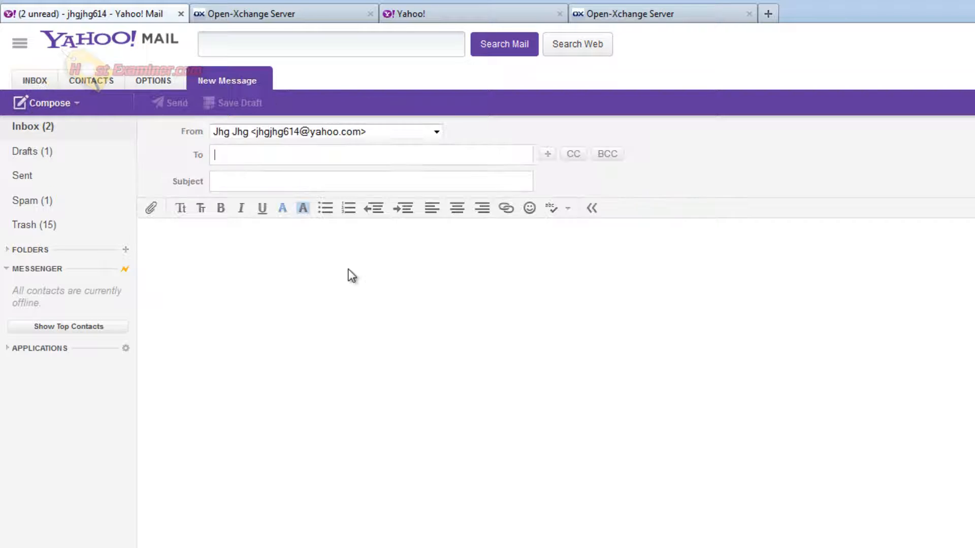
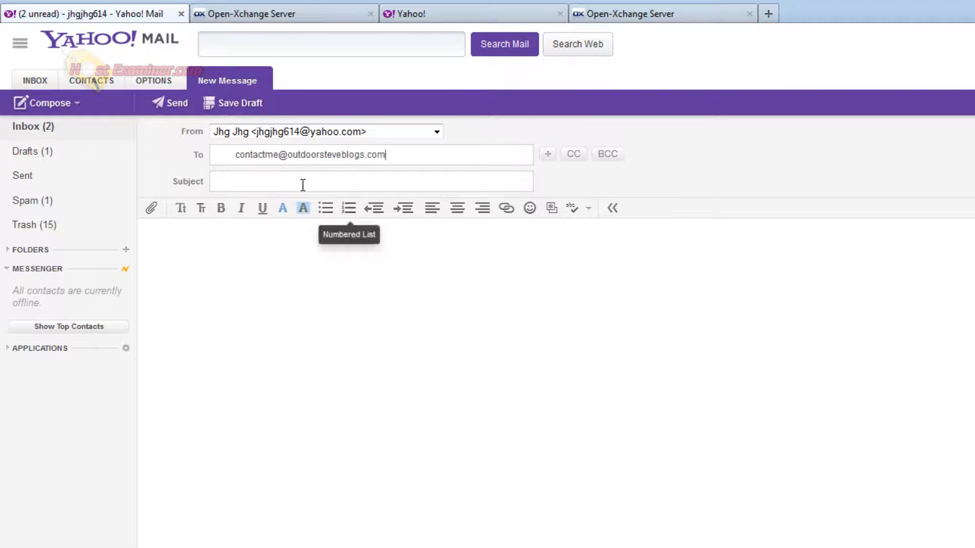
type("test")
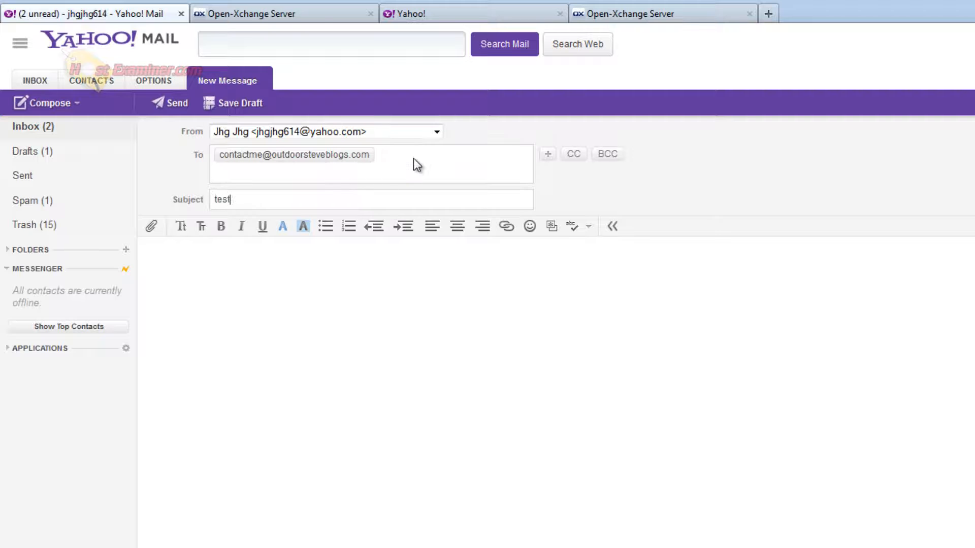
type("test")
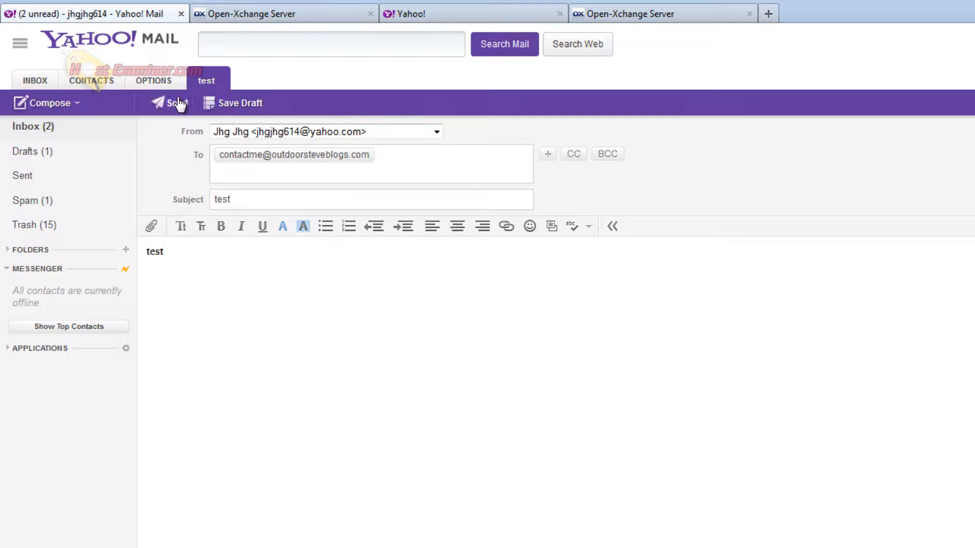
left_click(178, 102)
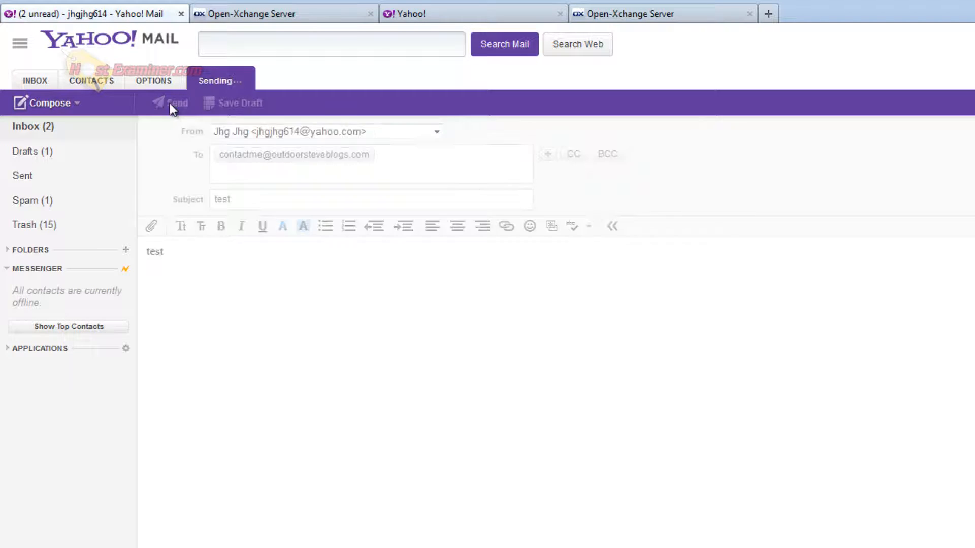
Return to the inbox and view the forwarded test message that arrived back
left_click(172, 102)
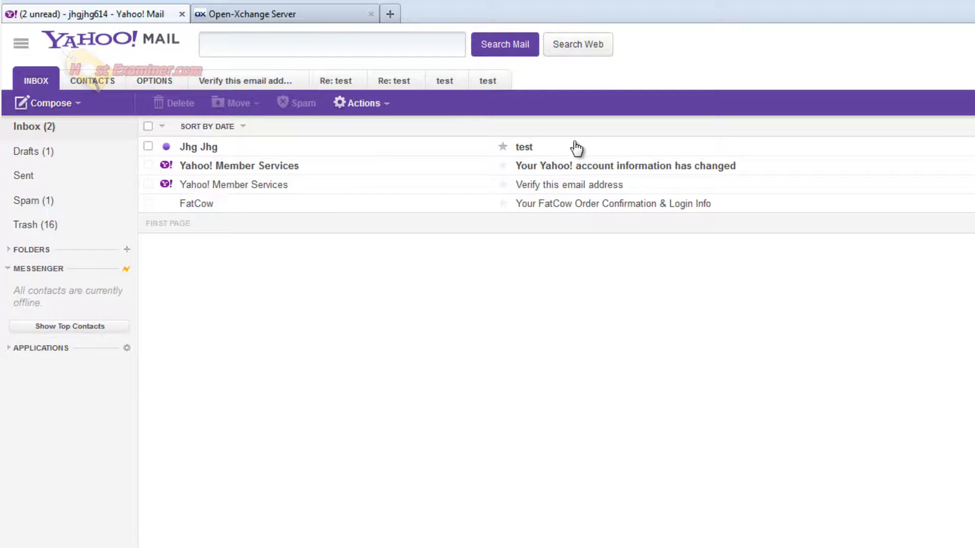
left_click(524, 146)
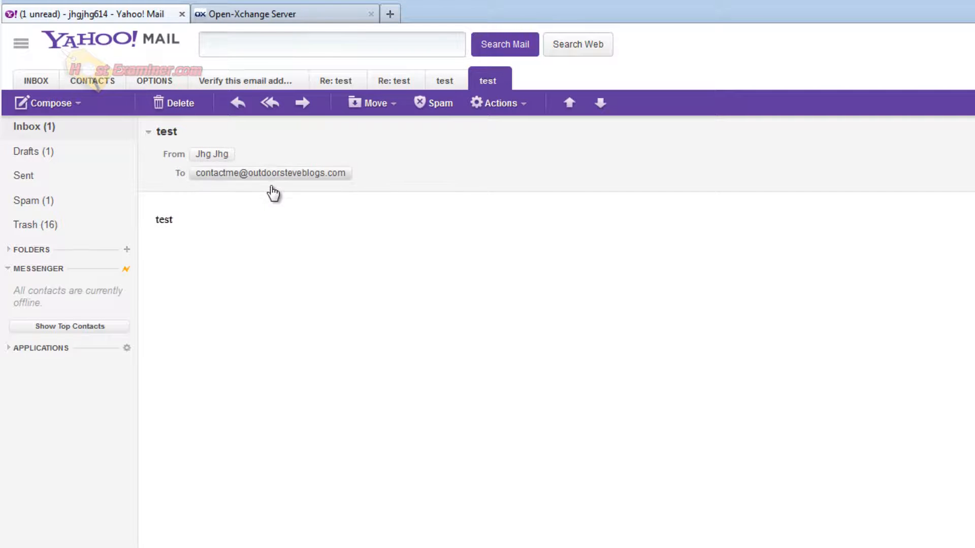
mouse_move(370, 284)
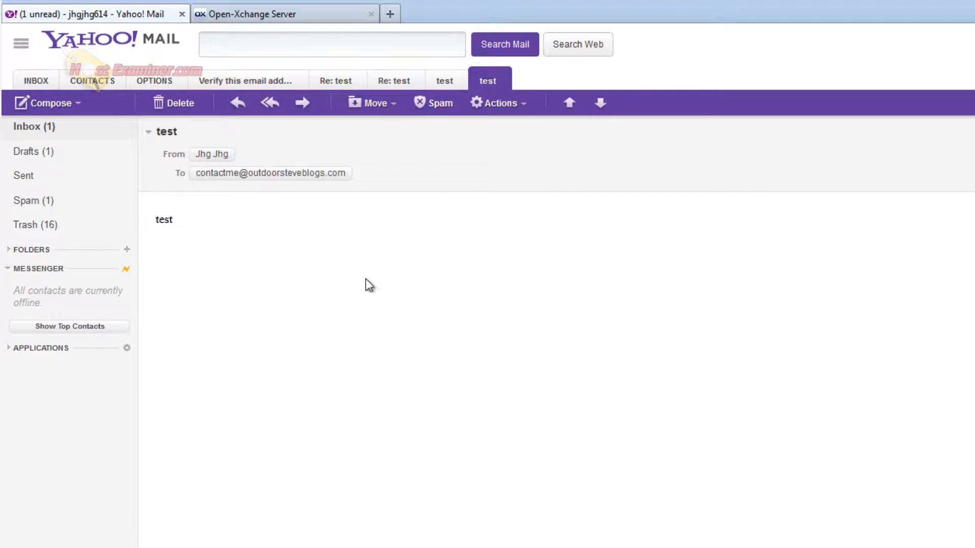
left_click(35, 80)
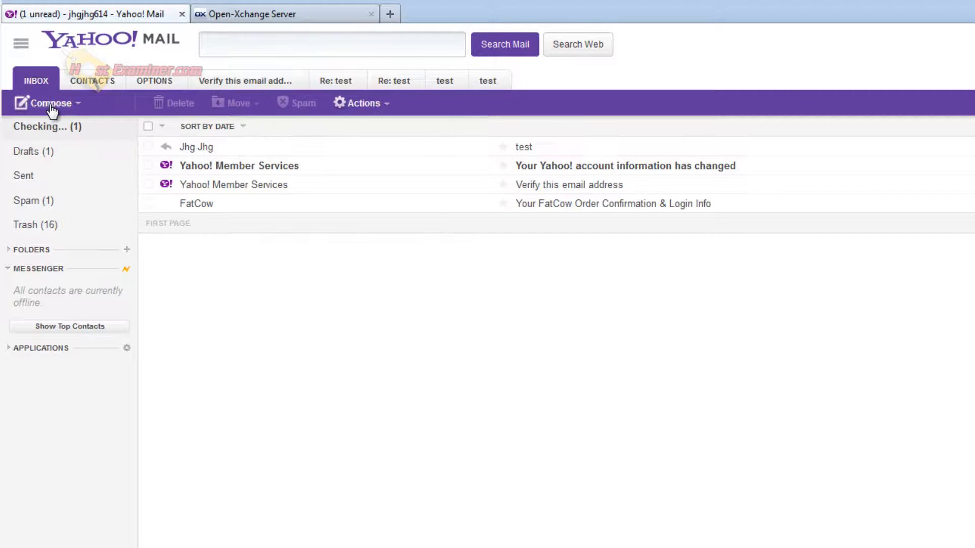
left_click(53, 103)
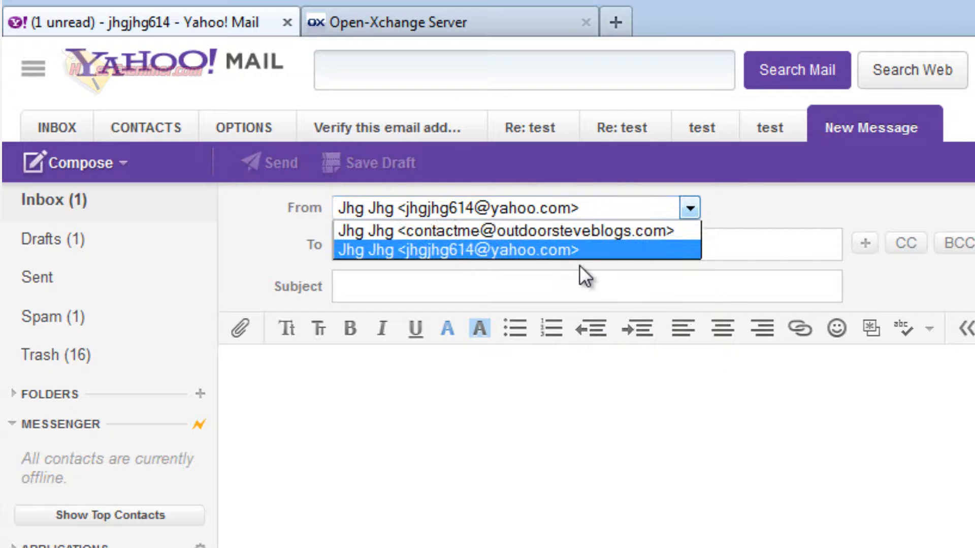
mouse_move(501, 232)
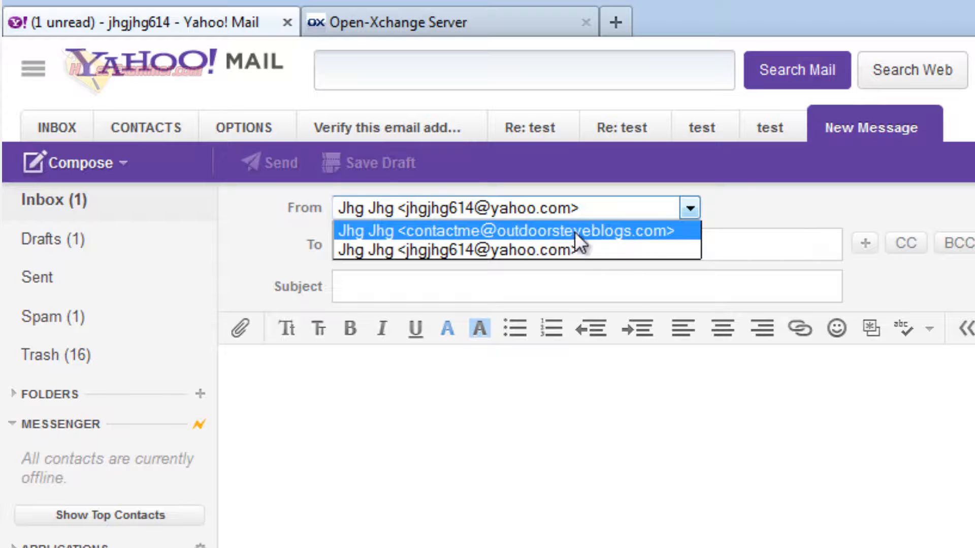
left_click(505, 231)
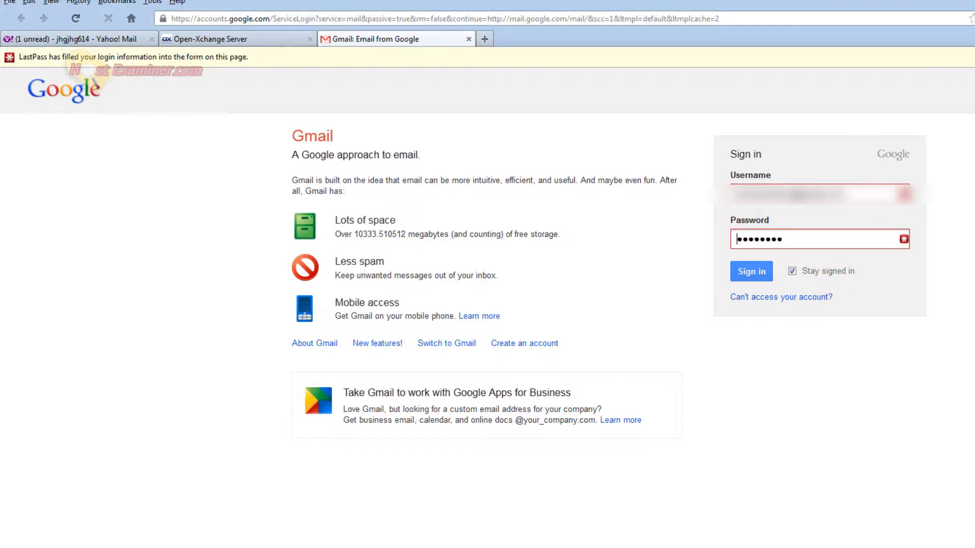
Sign in to Gmail and start adding another owned email address under Accounts and Import
left_click(751, 271)
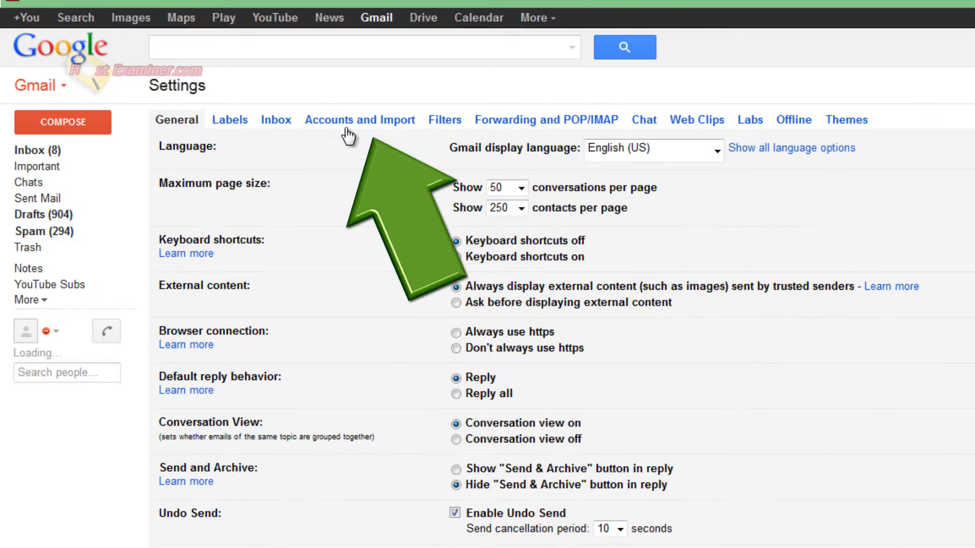
left_click(359, 119)
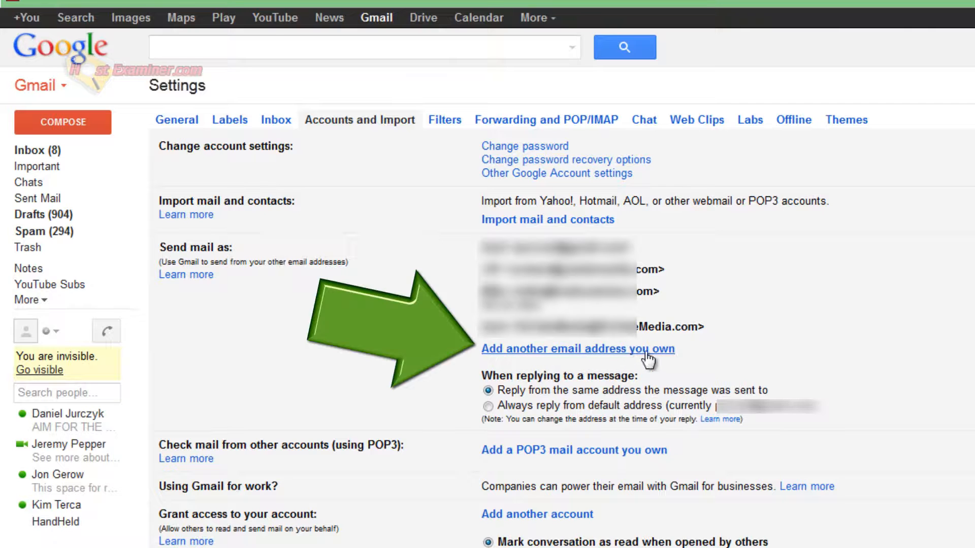
left_click(577, 348)
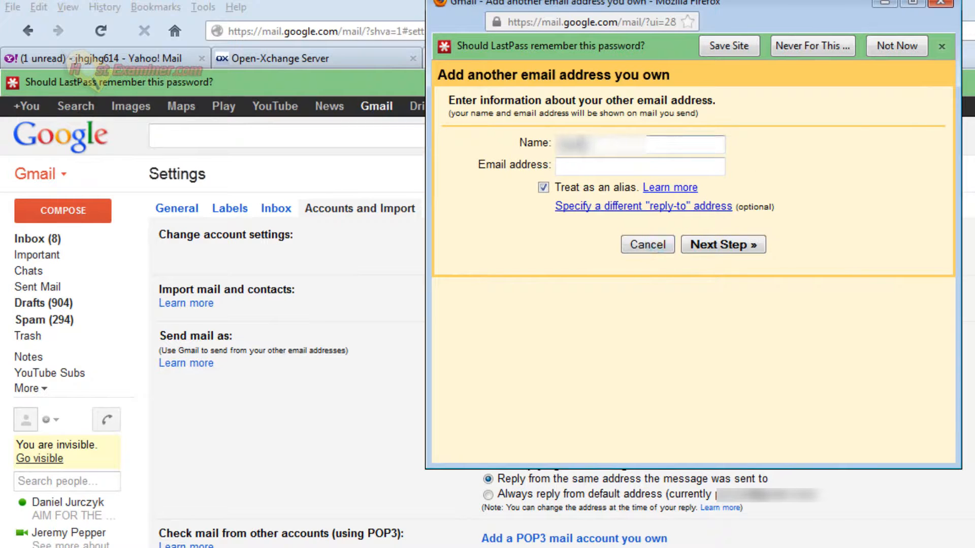
left_click(647, 243)
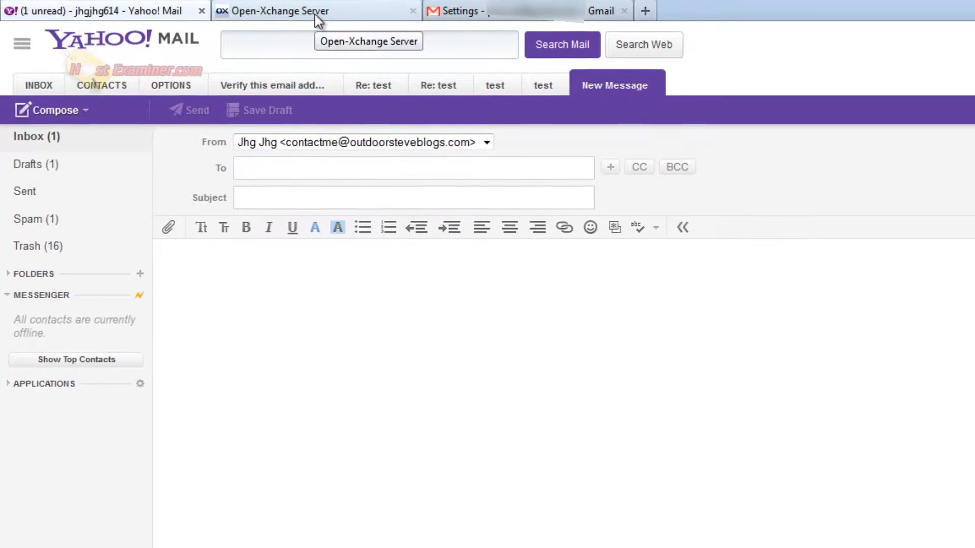
Switch to the Open-Xchange mailbox tab, ending the walkthrough
left_click(278, 12)
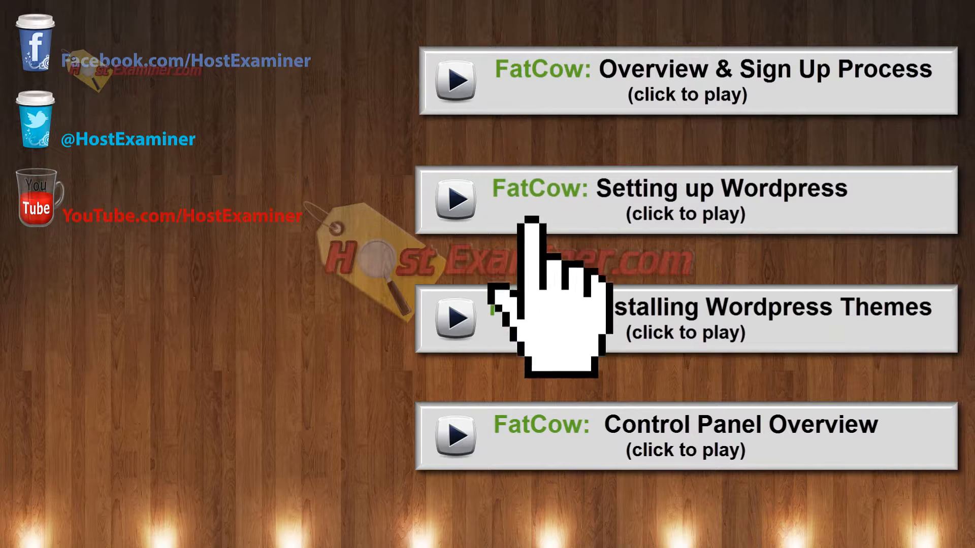
mouse_move(491, 448)
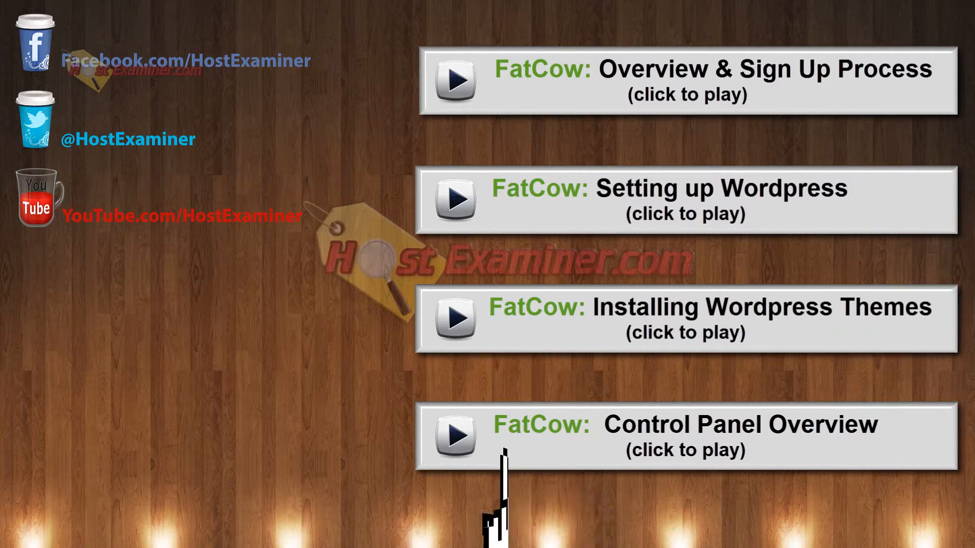